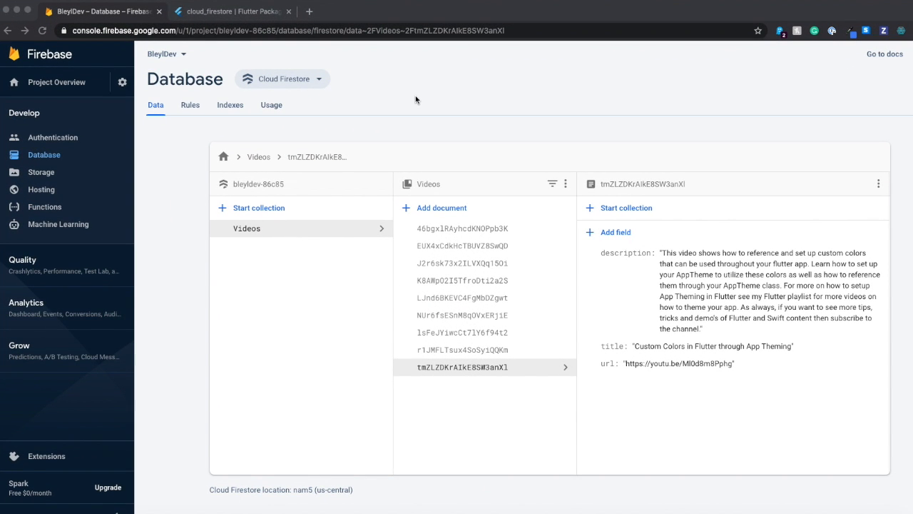
{"action": "mouse_move", "coordinate": [277, 235]}
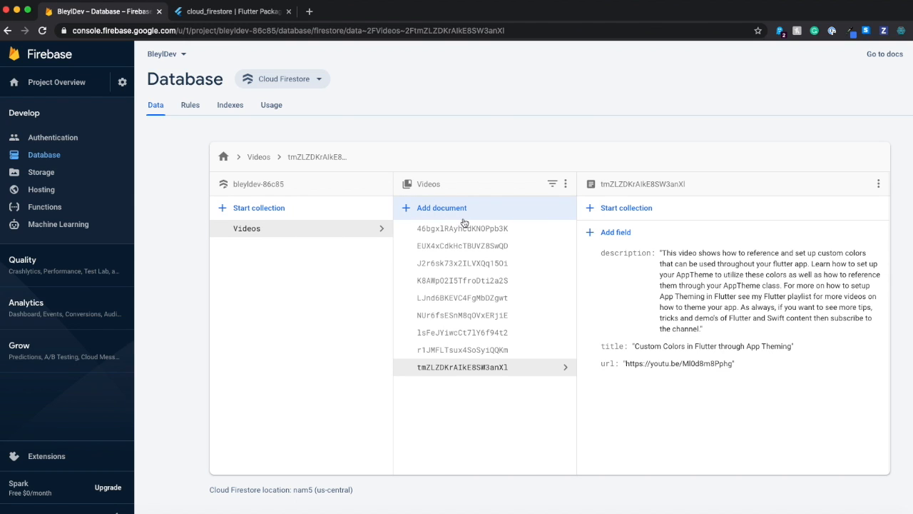
Step: Inspect several Videos documents' description, title and url fields, ending on Flutter Code Standards
{"action": "left_click", "coordinate": [462, 228]}
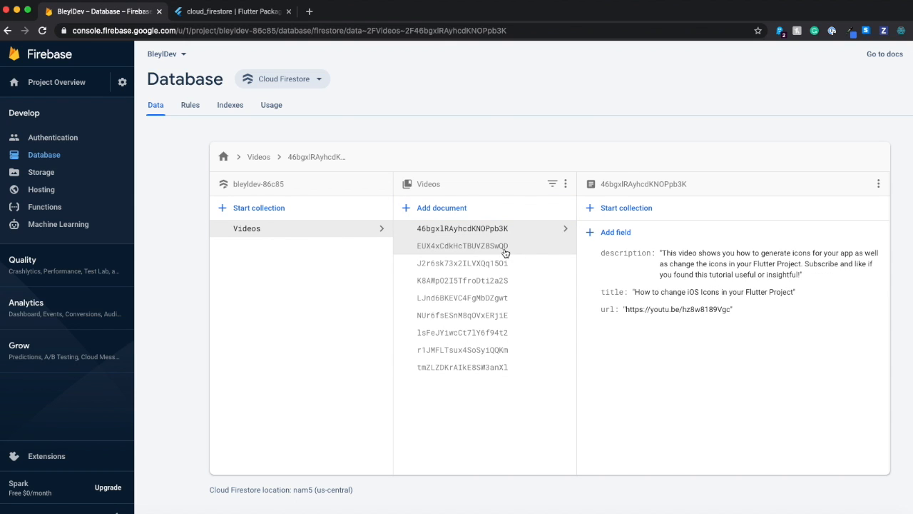
{"action": "left_click", "coordinate": [462, 298]}
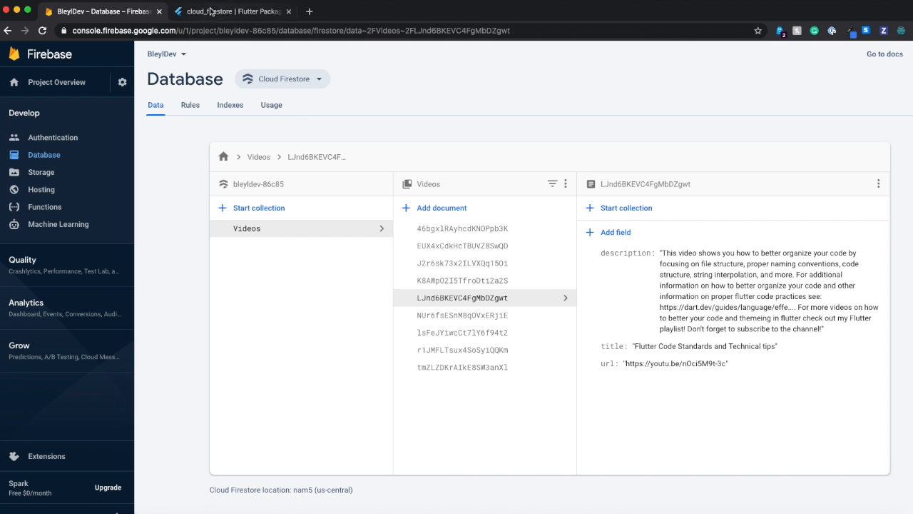
Step: Show the Installing instructions for cloud_firestore 0.13.7 on pub.dev
{"action": "left_click", "coordinate": [228, 11]}
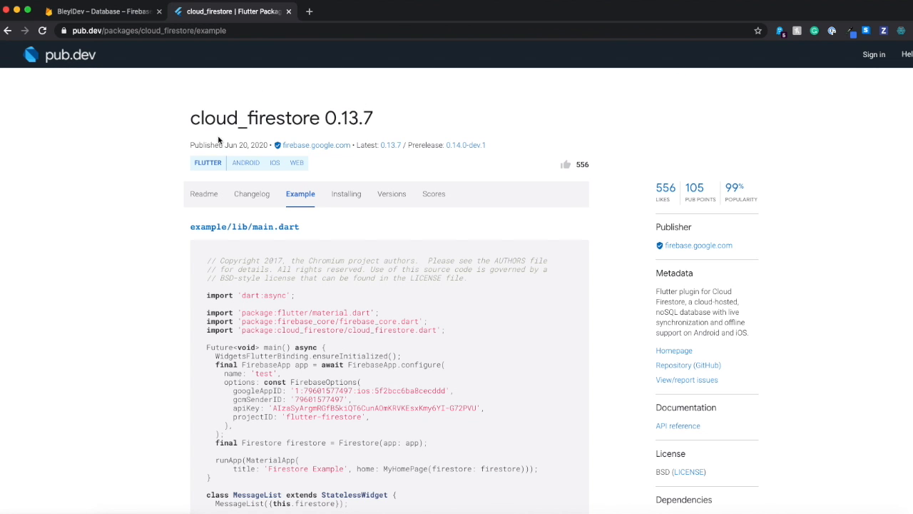
{"action": "triple_click", "coordinate": [280, 117]}
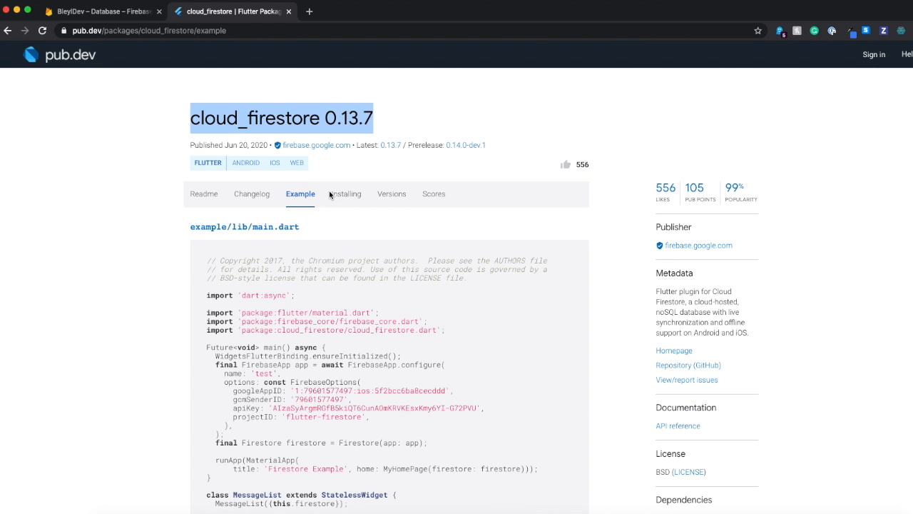
{"action": "left_click", "coordinate": [346, 194]}
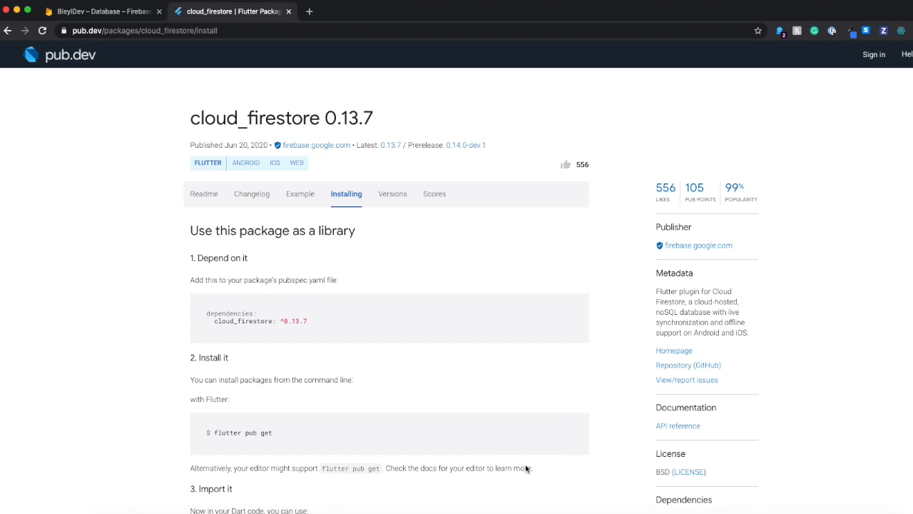
{"action": "mouse_move", "coordinate": [576, 482]}
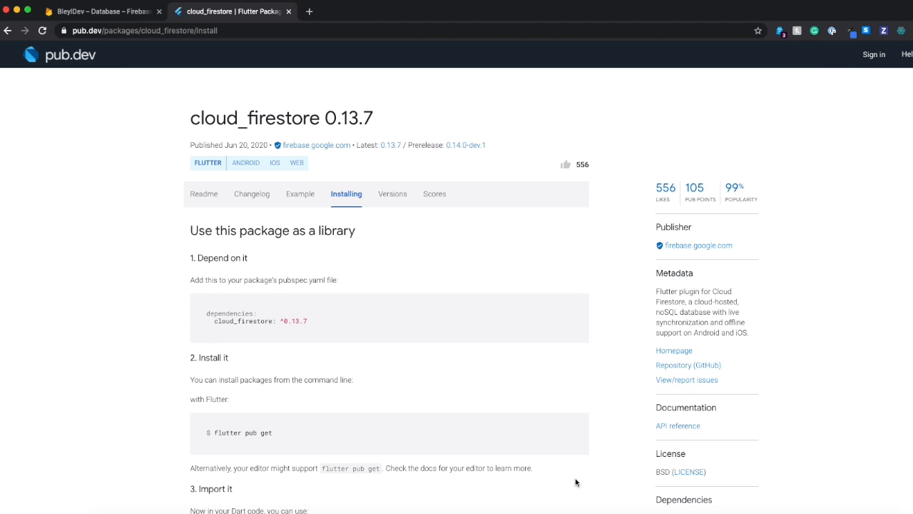
{"action": "mouse_move", "coordinate": [367, 306]}
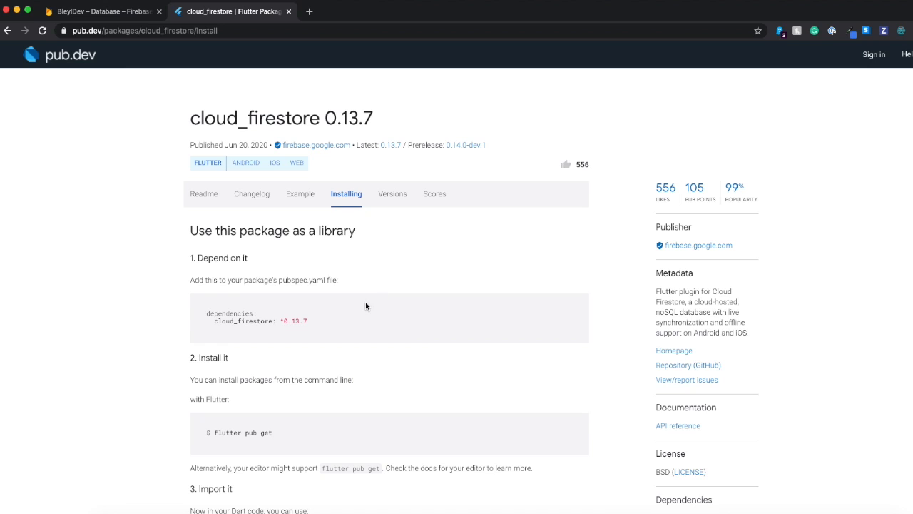
{"action": "mouse_move", "coordinate": [370, 291]}
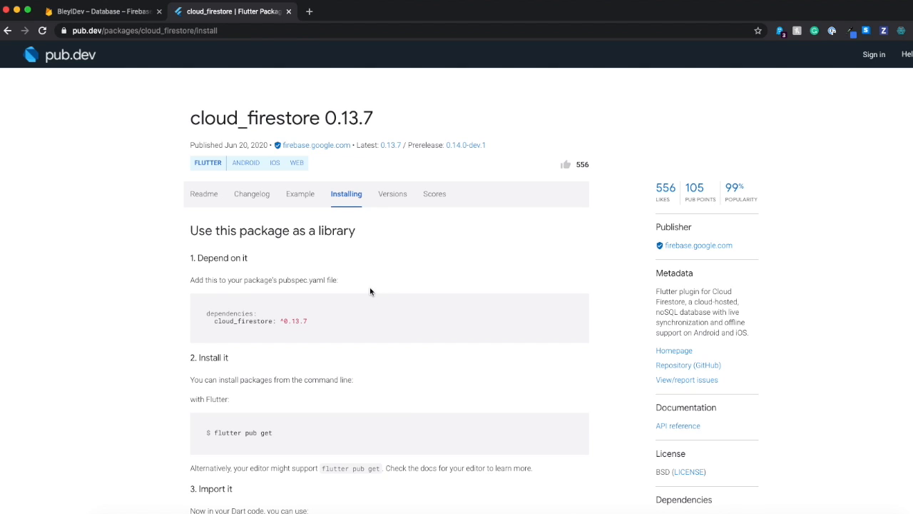
{"action": "mouse_move", "coordinate": [359, 292]}
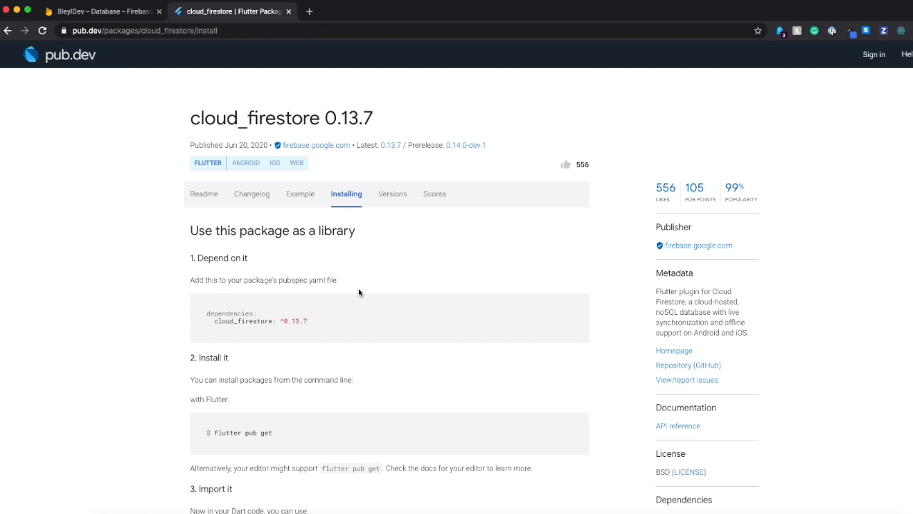
{"action": "mouse_move", "coordinate": [354, 296]}
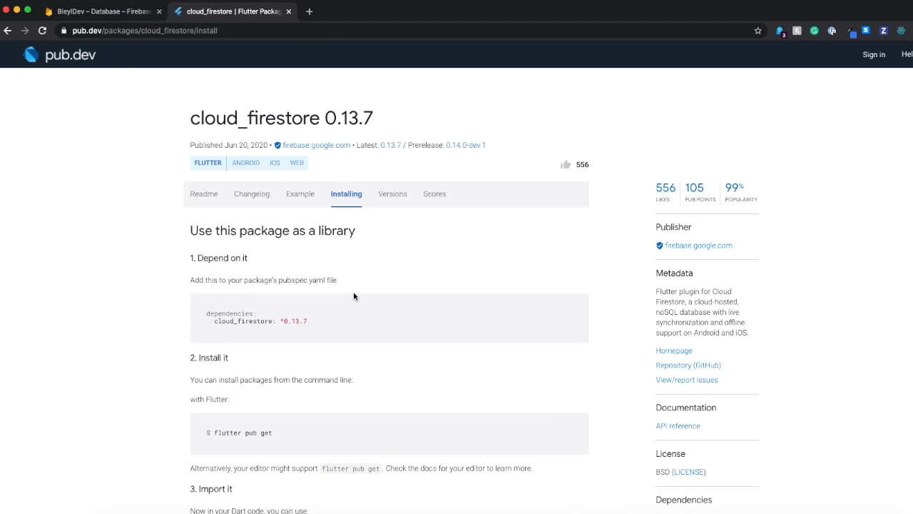
{"action": "mouse_move", "coordinate": [301, 321]}
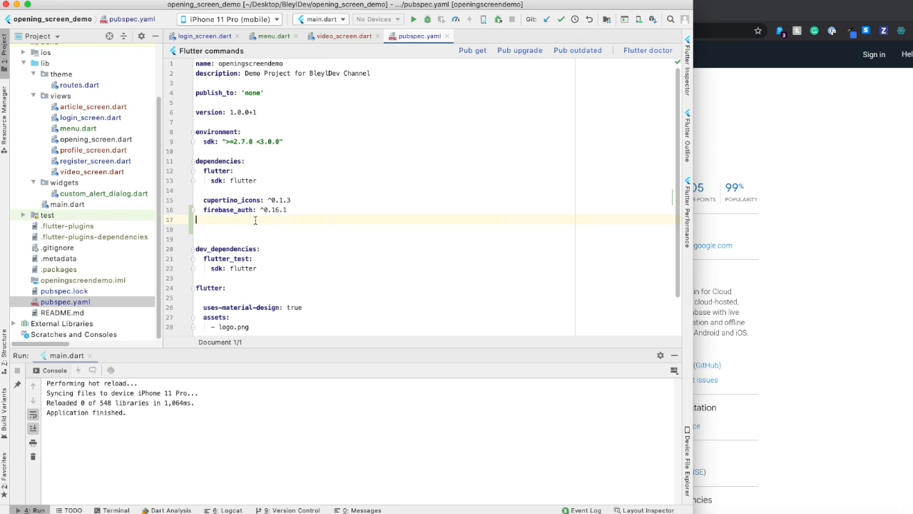
Step: Add cloud_firestore: ^0.13.7 under dependencies in pubspec.yaml and run pub get
{"action": "type", "text": "cloud_firestore: ^0.13.7"}
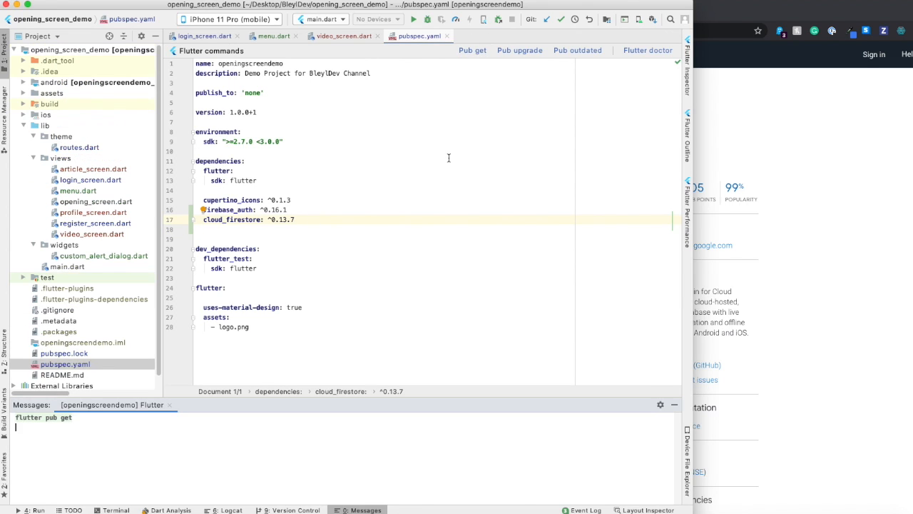
{"action": "left_click", "coordinate": [344, 35]}
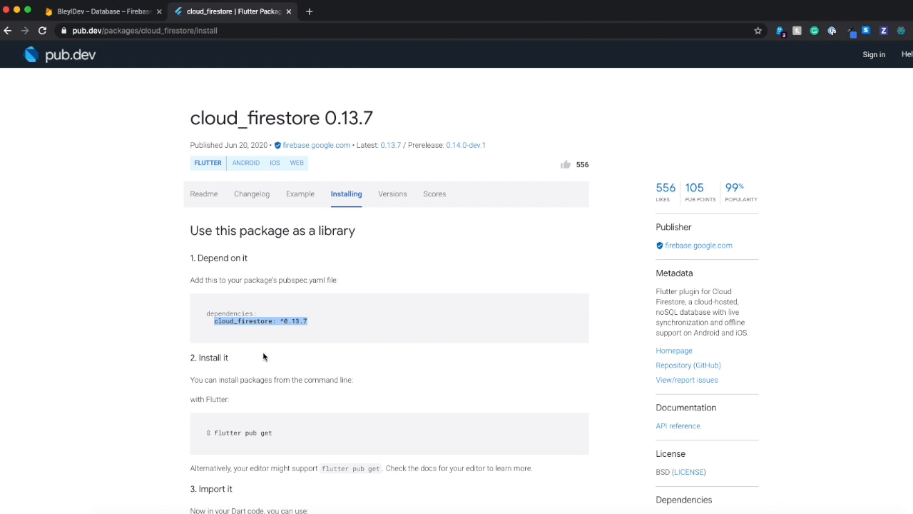
{"action": "scroll", "scroll_direction": "down", "scroll_amount": 3}
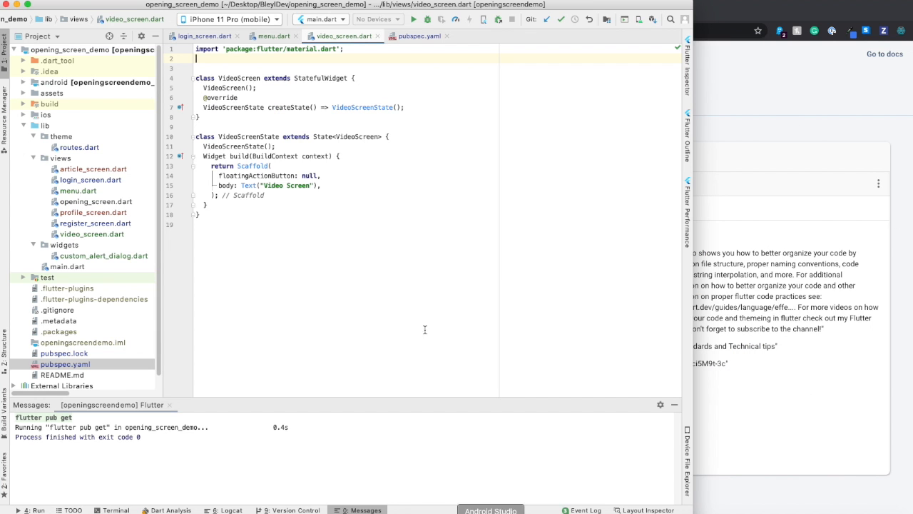
Step: Import package:cloud_firestore/cloud_firestore.dart in video_screen.dart and run on iPhone 11 Pro
{"action": "type", "text": "import 'package:cloud_firestore/cloud_firestore.dart';"}
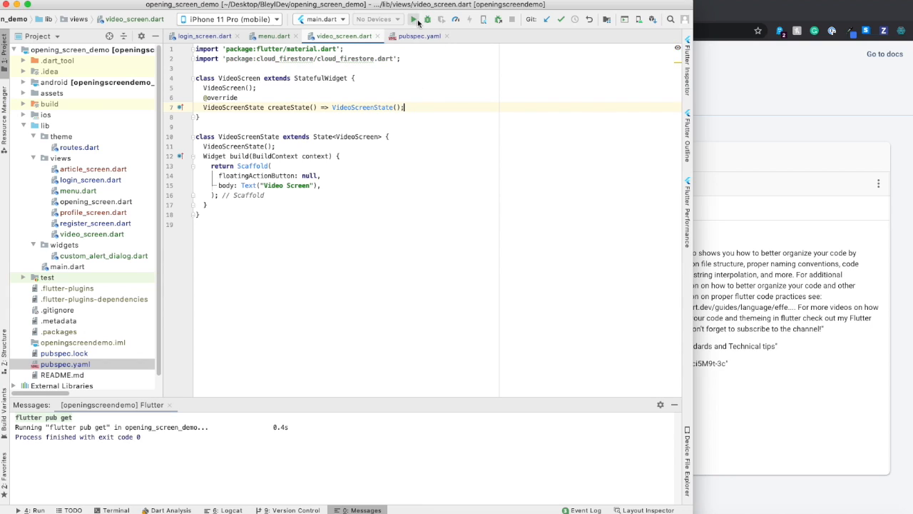
{"action": "left_click", "coordinate": [414, 19]}
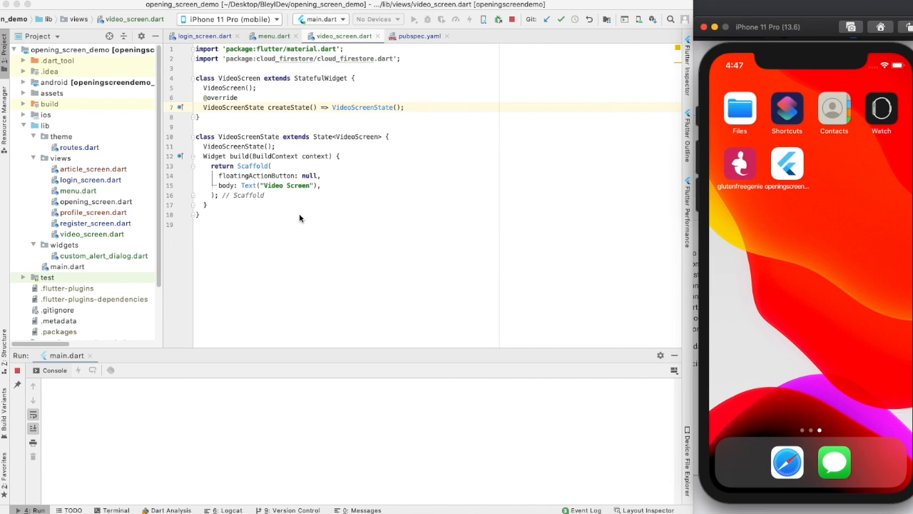
{"action": "left_click", "coordinate": [414, 20]}
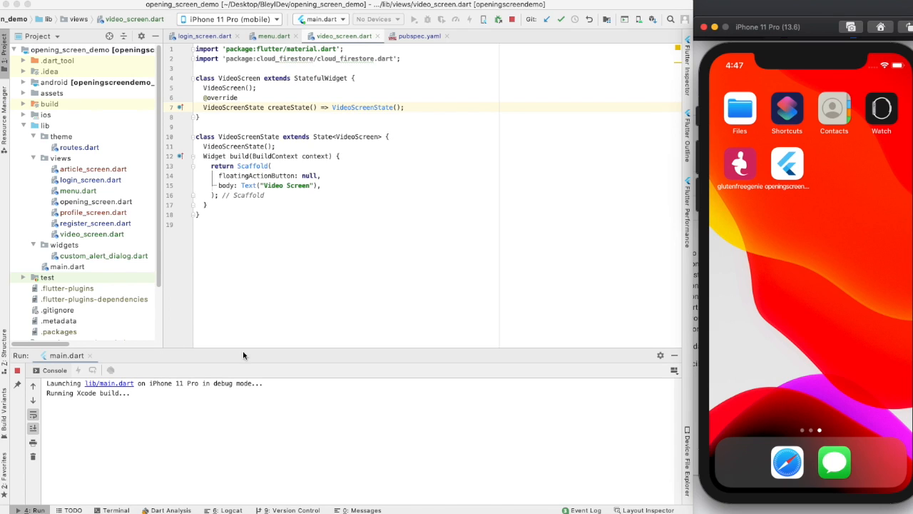
{"action": "mouse_move", "coordinate": [339, 187]}
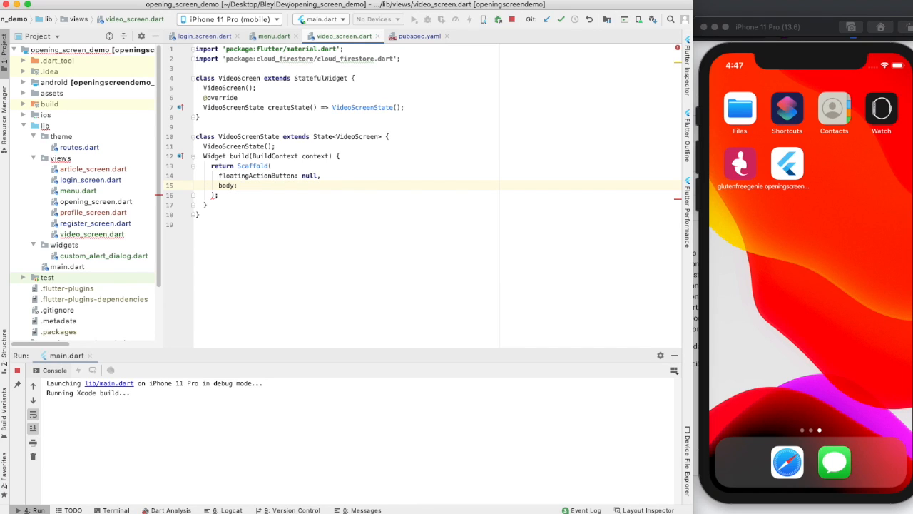
Step: Replace the Scaffold body Text with a StreamBuilder via autocomplete
{"action": "type", "text": "Stre"}
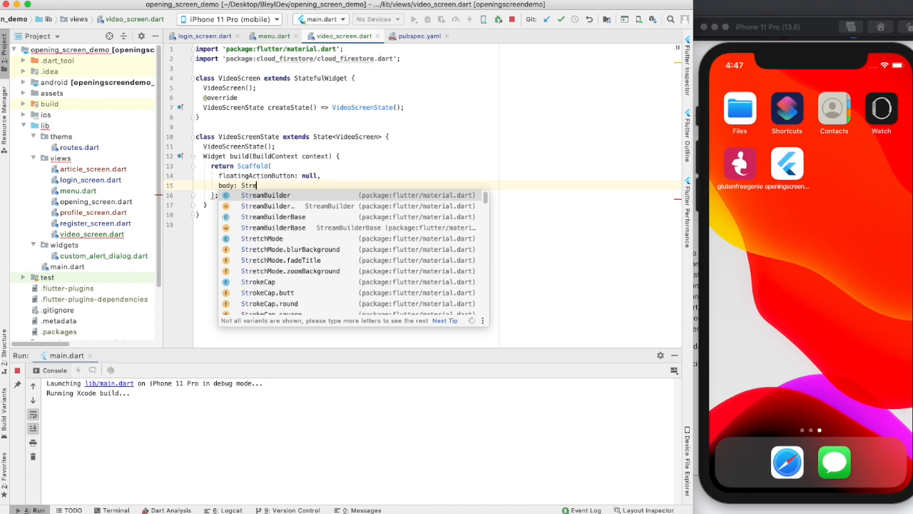
{"action": "left_click", "coordinate": [265, 195]}
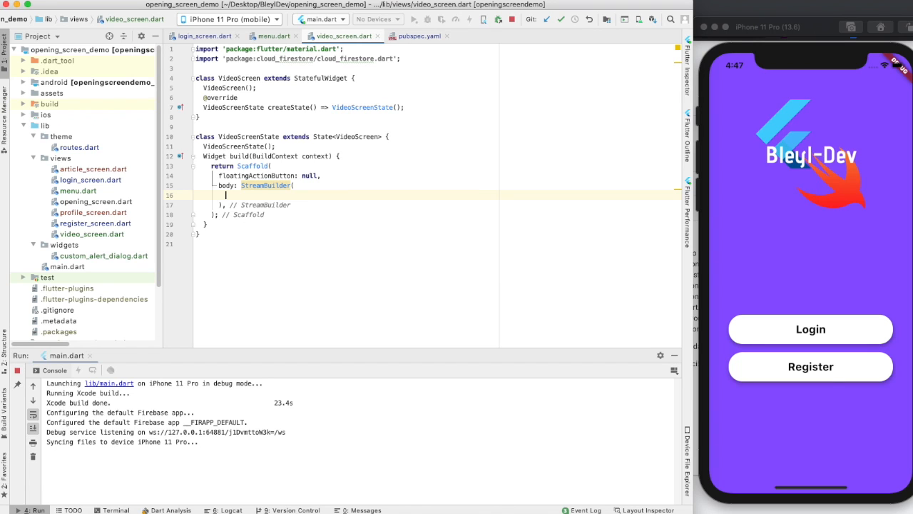
{"action": "left_click", "coordinate": [810, 329]}
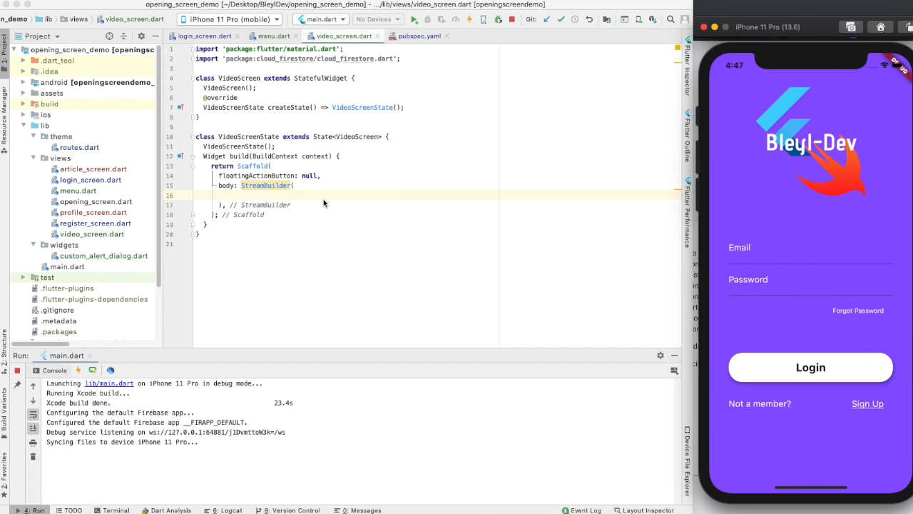
Step: Set the stream to Firestore.instance.collection with a Vide placeholder path
{"action": "type", "text": "stream: Firestore"}
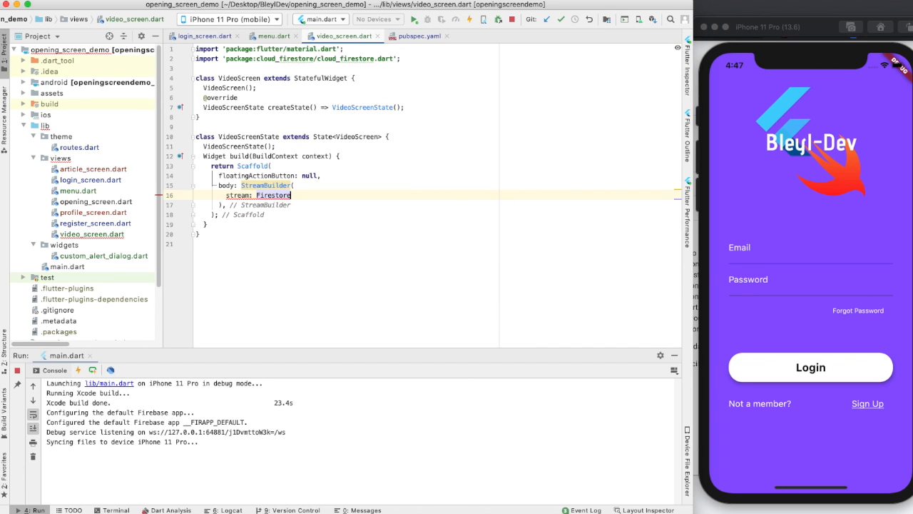
{"action": "type", "text": ".instance"}
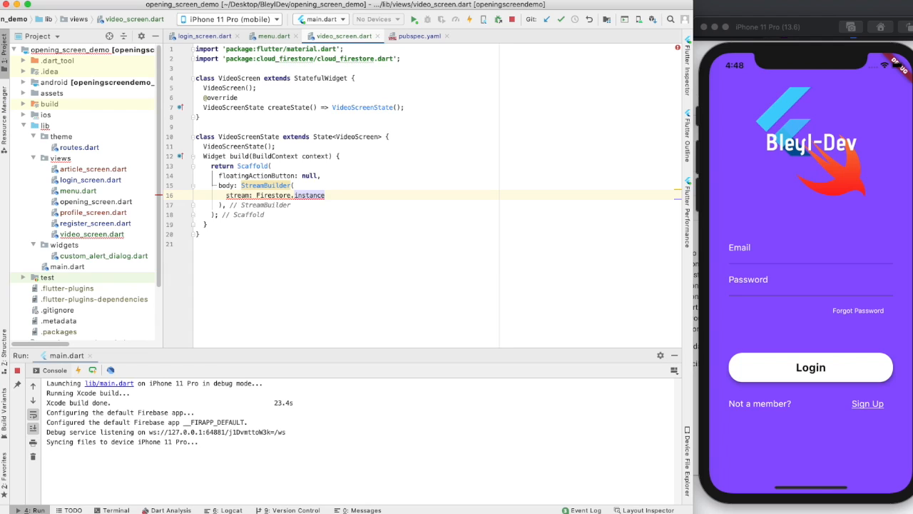
{"action": "type", "text": "collection(\"path"}
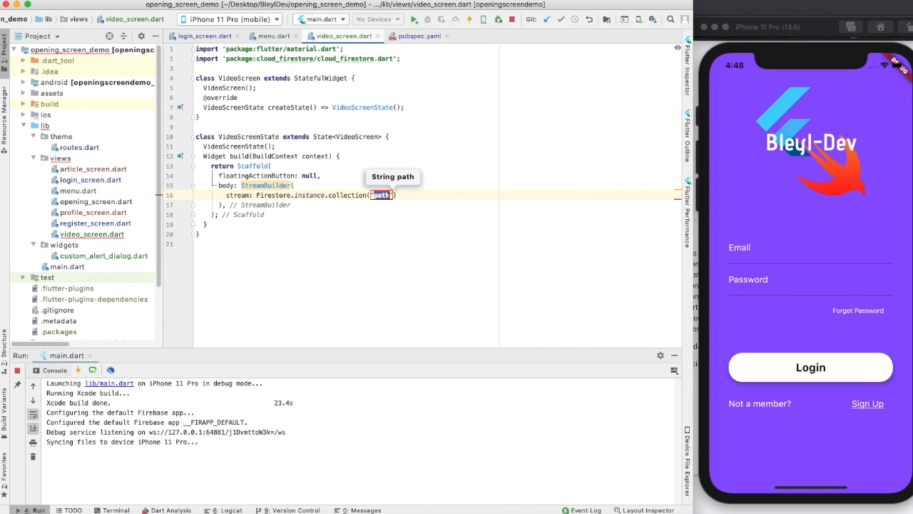
{"action": "type", "text": "Vide"}
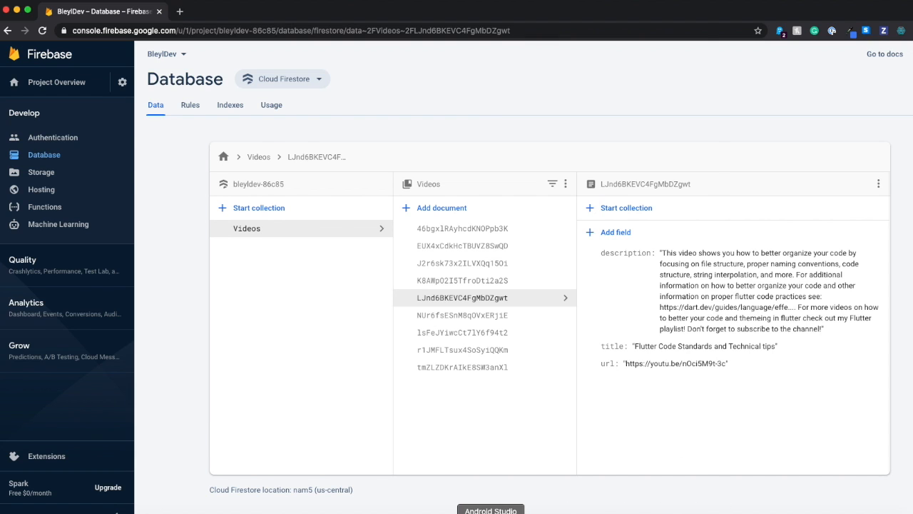
Step: Check the Videos collection name in Firebase Console to use as the collection path
{"action": "left_click", "coordinate": [490, 509]}
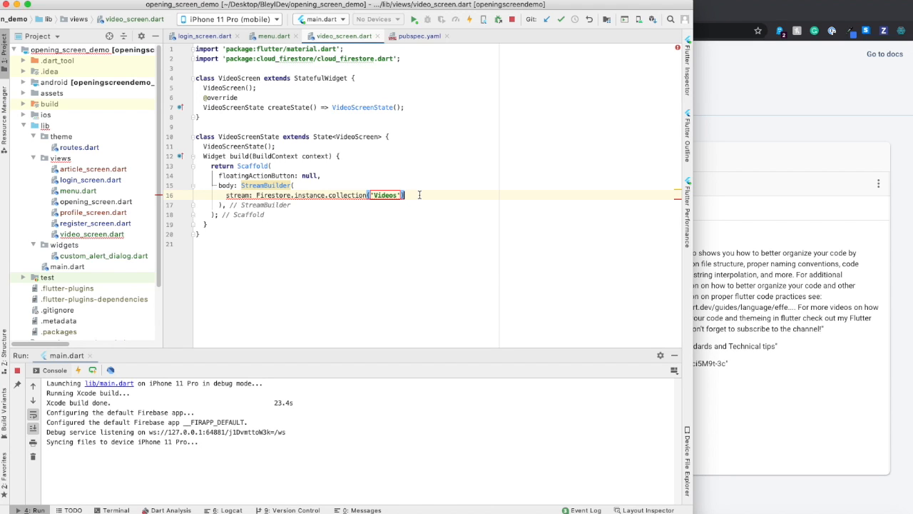
Step: Add builder: (BuildContext context, AsyncSnapshot<QuerySnapshot> snapshot){ after .snapshots()
{"action": "type", "text": ".snapshots(),"}
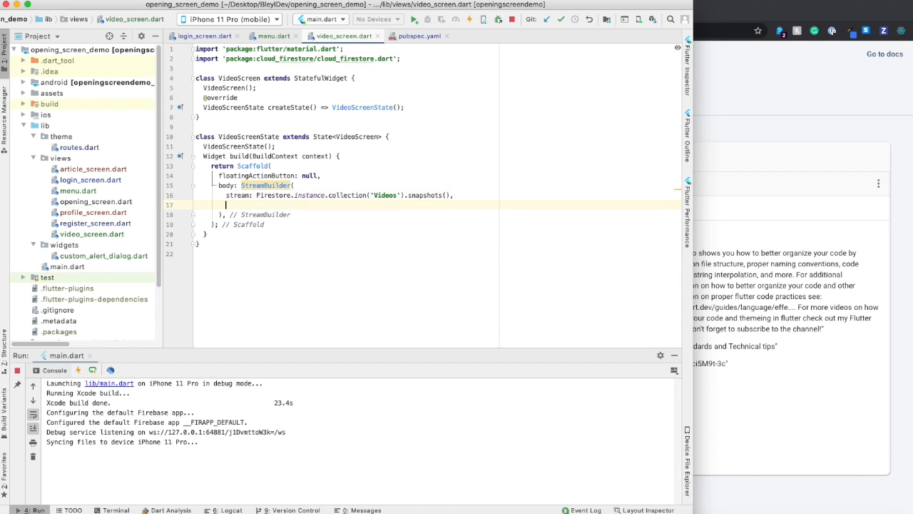
{"action": "type", "text": "builder: ("}
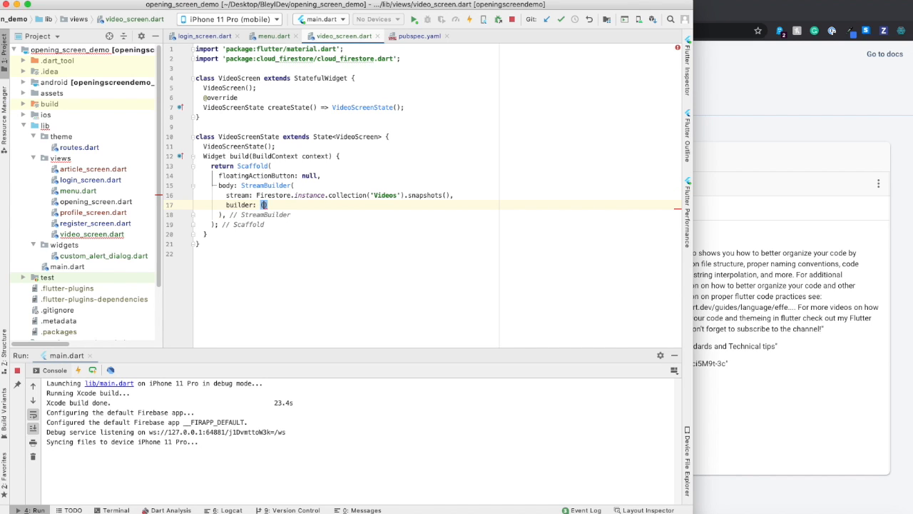
{"action": "type", "text": "BuildContext context,"}
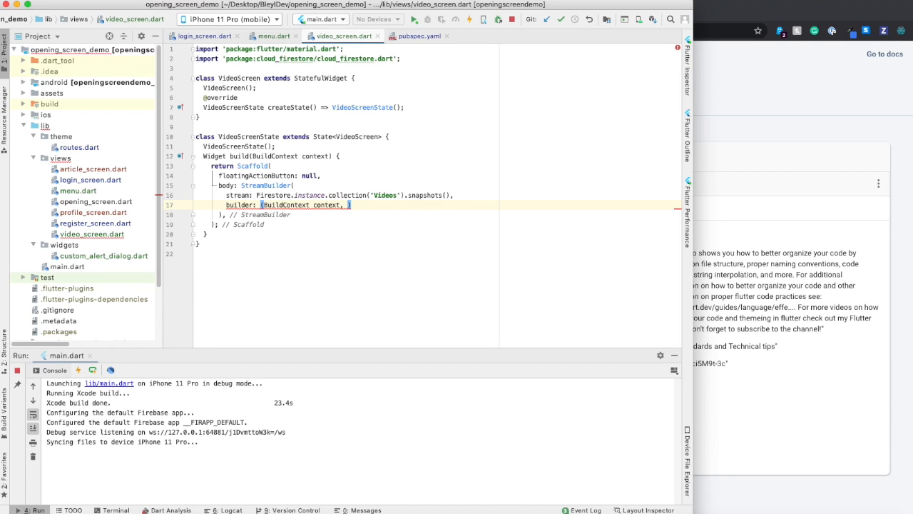
{"action": "type", "text": "Async"}
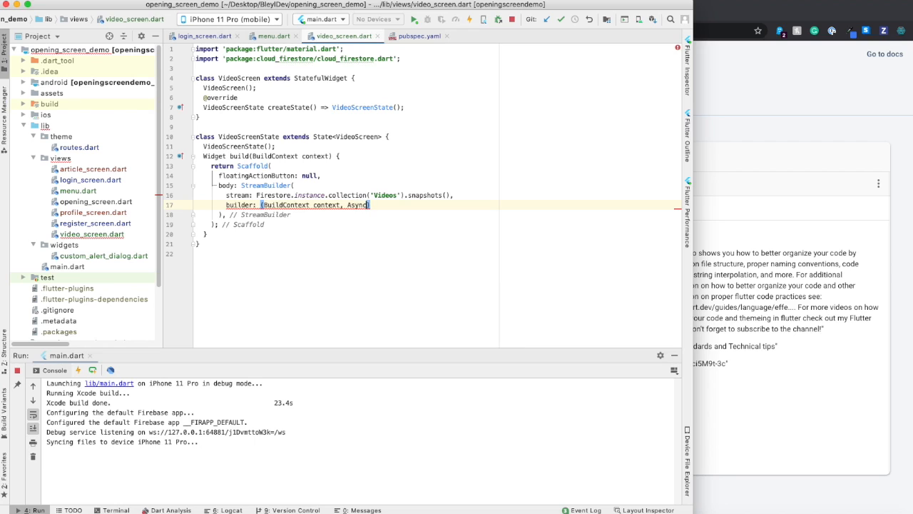
{"action": "type", "text": "Snapsho"}
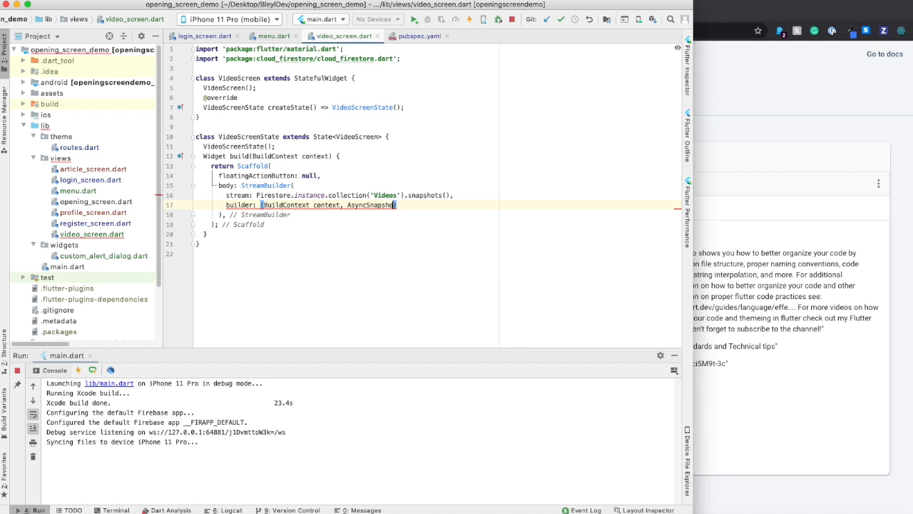
{"action": "type", "text": "<"}
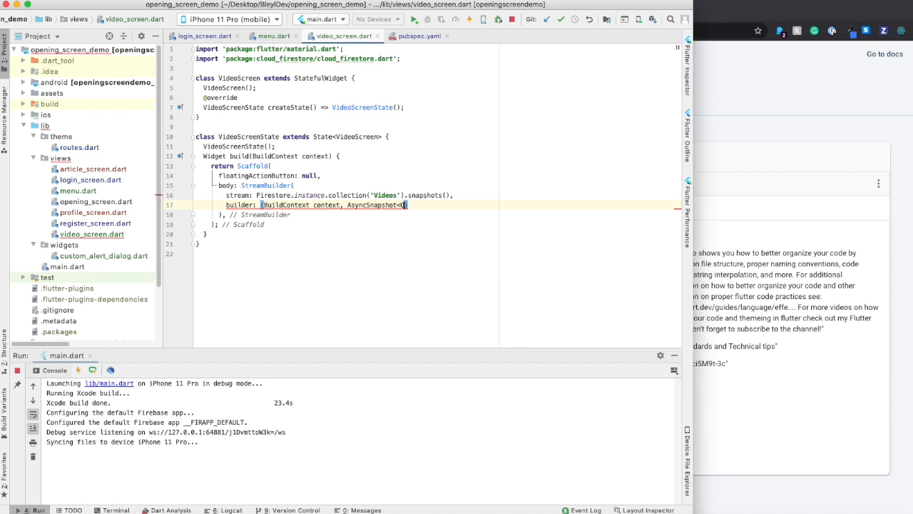
{"action": "type", "text": "QuerySnapshot> snapsh"}
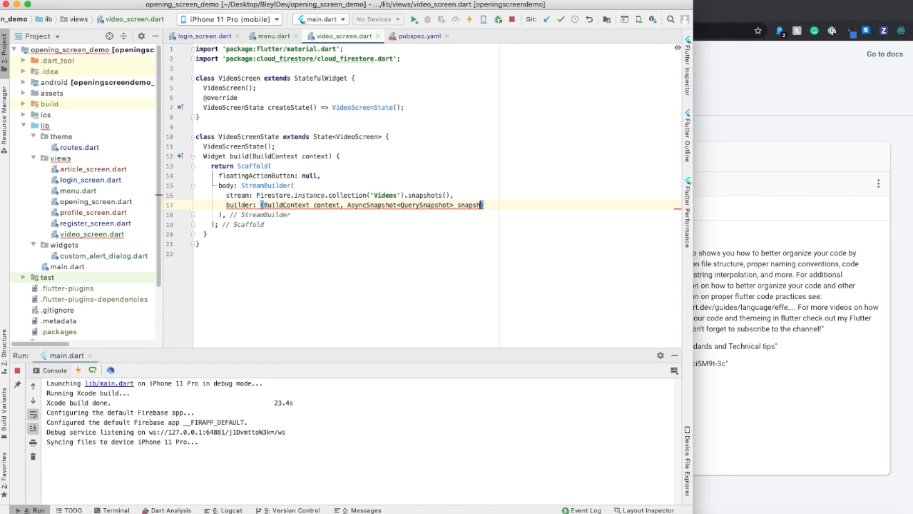
{"action": "type", "text": "{"}
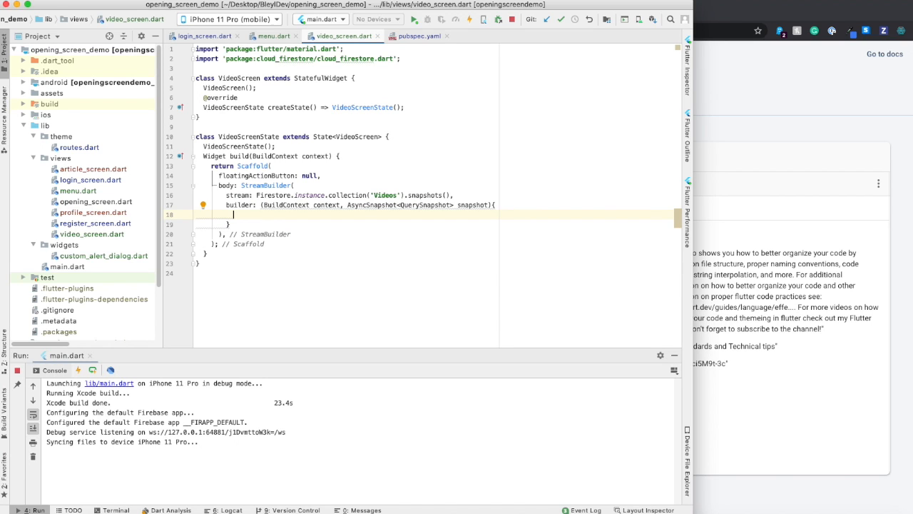
Step: Return Center(child: CircularProgressIndicator()) when !snapshot.hasData
{"action": "type", "text": "if("}
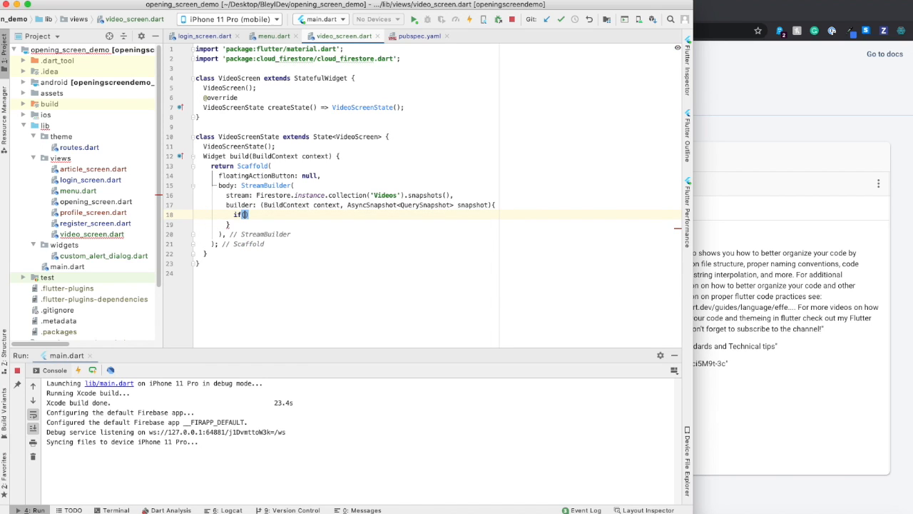
{"action": "type", "text": "!snapshot.hasData"}
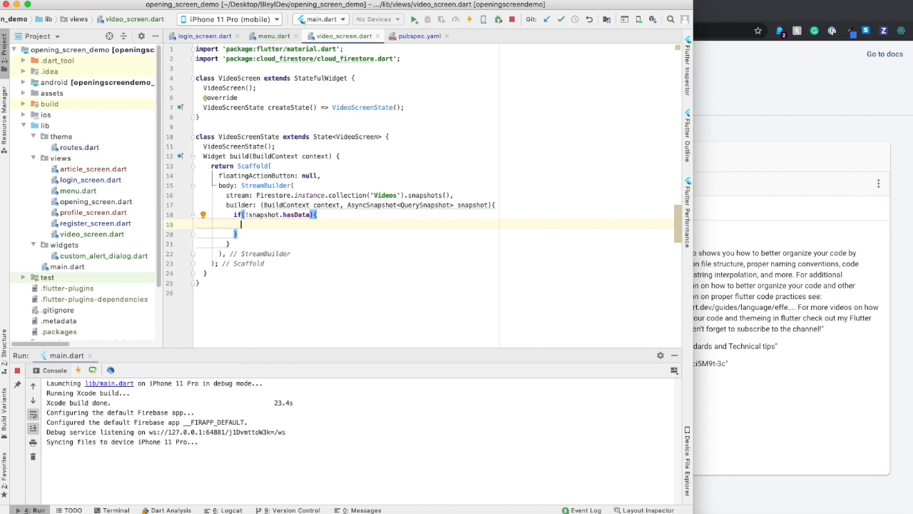
{"action": "type", "text": "return"}
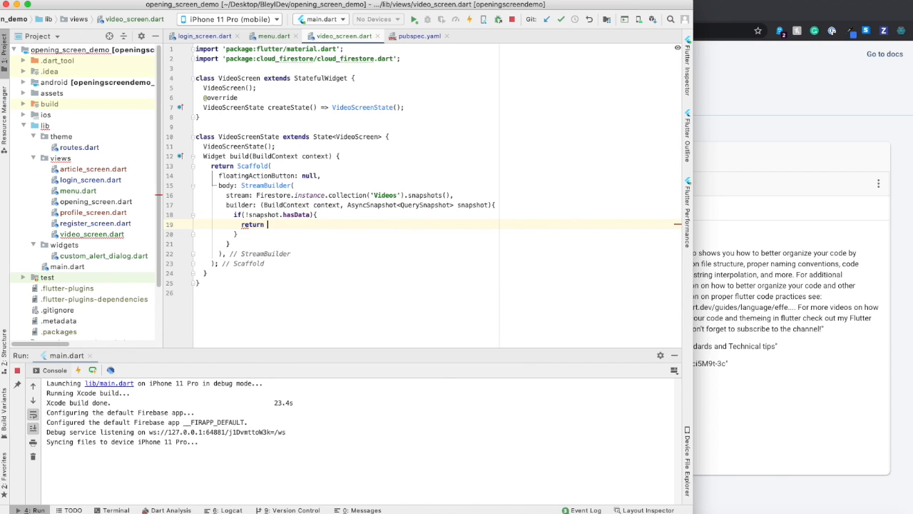
{"action": "type", "text": "Center()"}
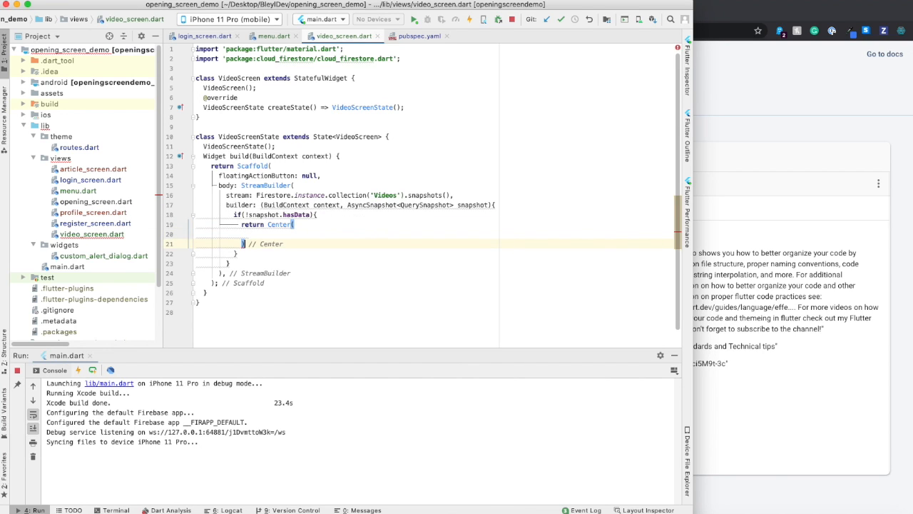
{"action": "type", "text": "child:"}
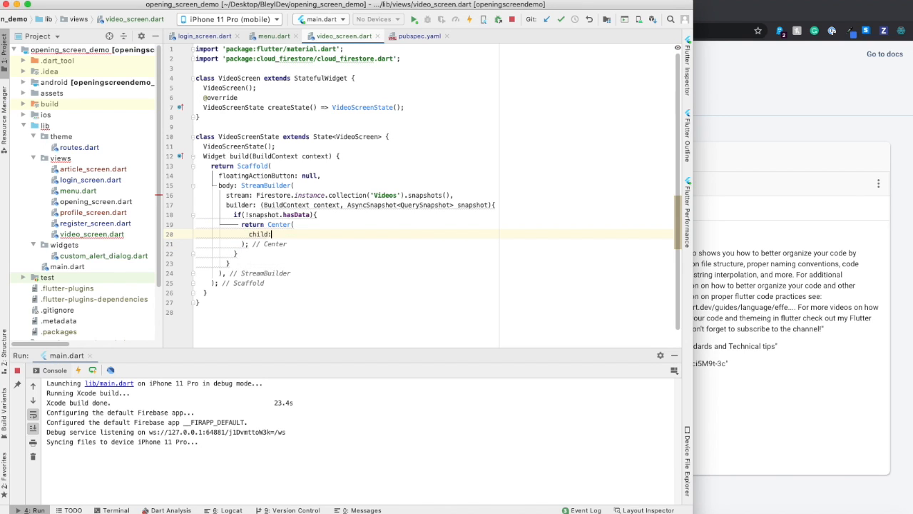
{"action": "type", "text": "CircularProgressIndicator"}
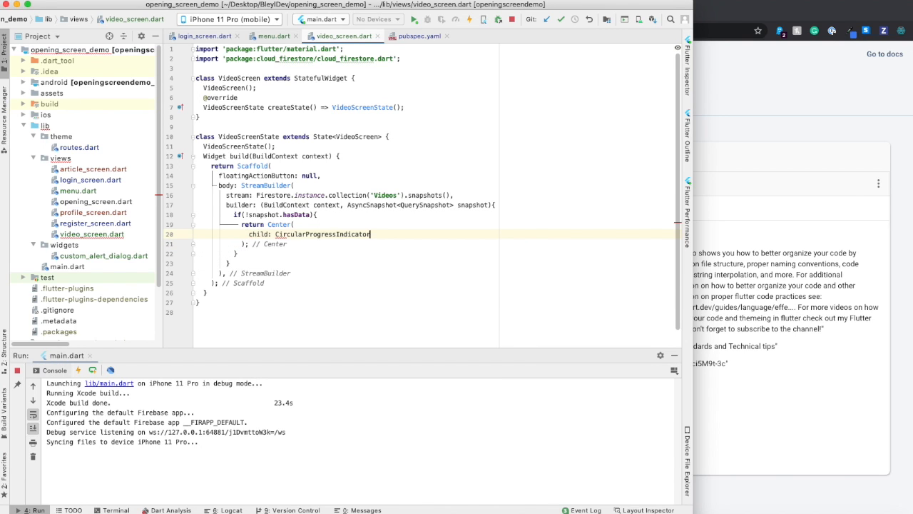
{"action": "type", "text": "();"}
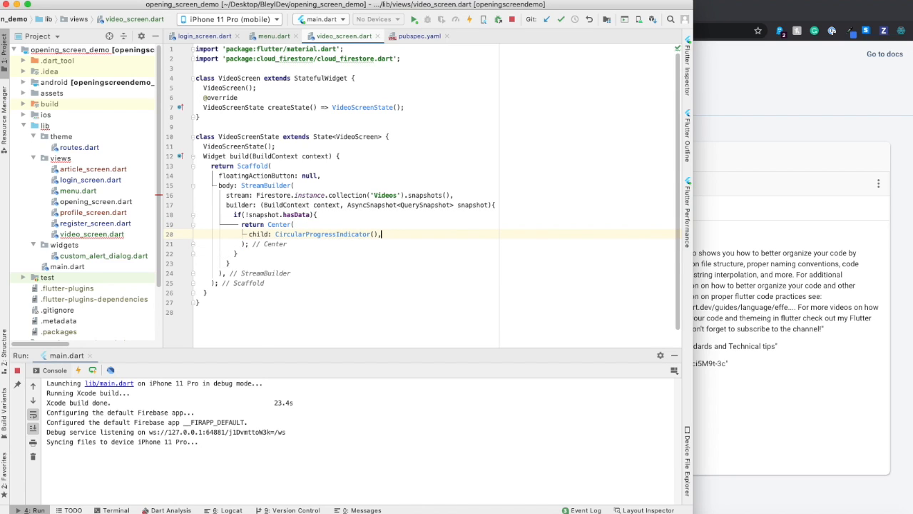
Step: Hot-reload the app and begin a return statement after the no-data block
{"action": "left_click", "coordinate": [426, 19]}
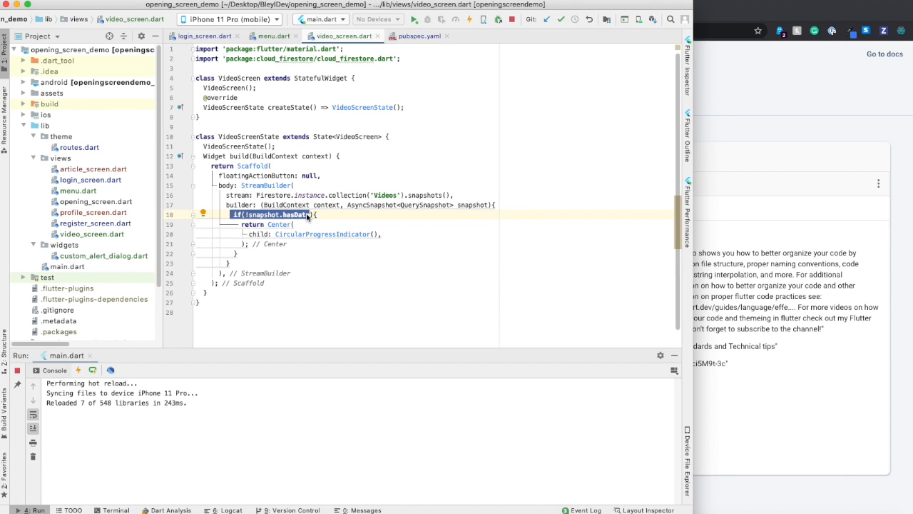
{"action": "left_click", "coordinate": [321, 234]}
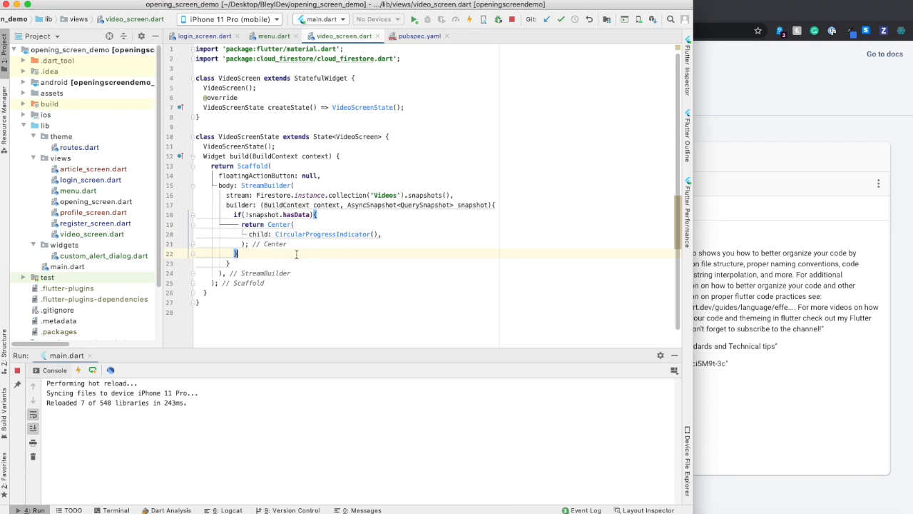
{"action": "key", "text": "Return"}
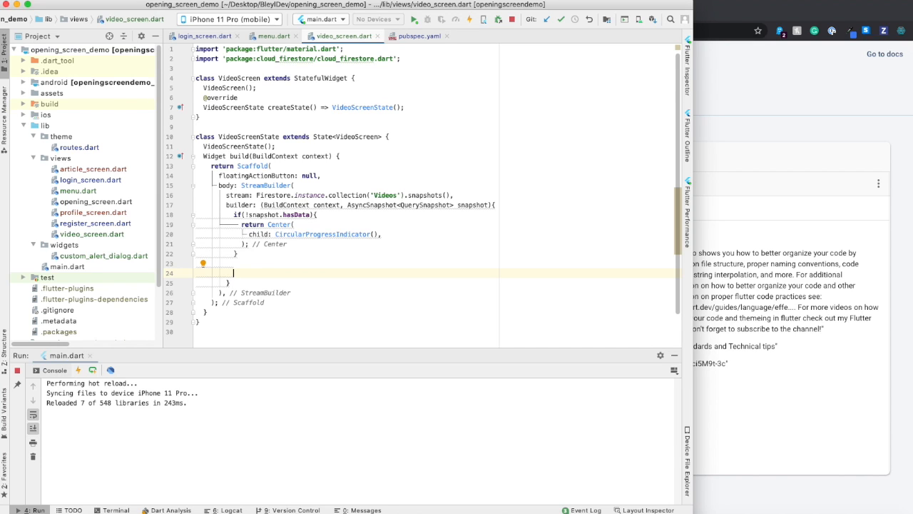
{"action": "type", "text": "return List"}
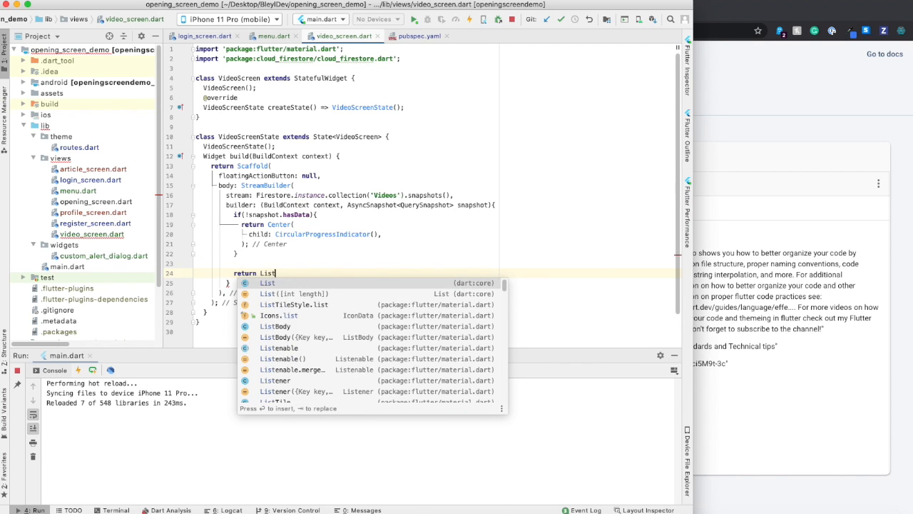
Step: Return ListView(children: snapshot.data.documents.map((document){ }).toList()) and start the map's return
{"action": "type", "text": "View("}
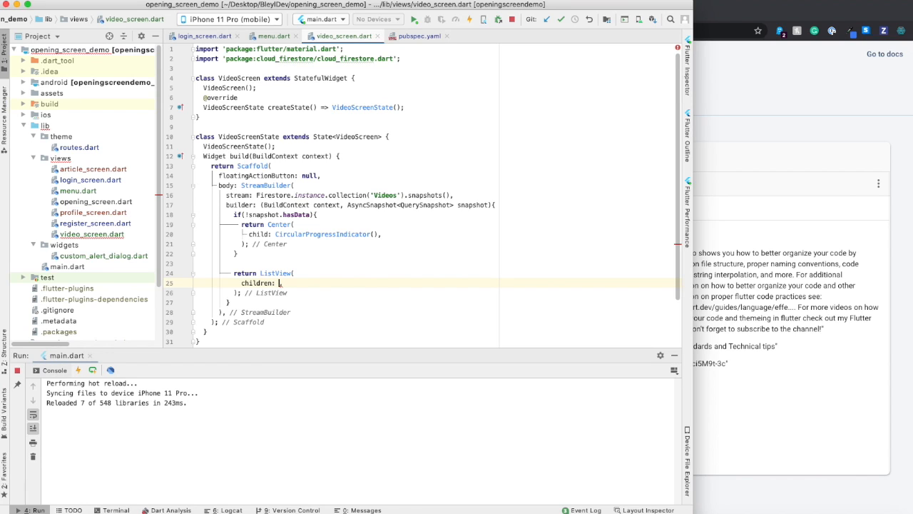
{"action": "type", "text": "snapshot,"}
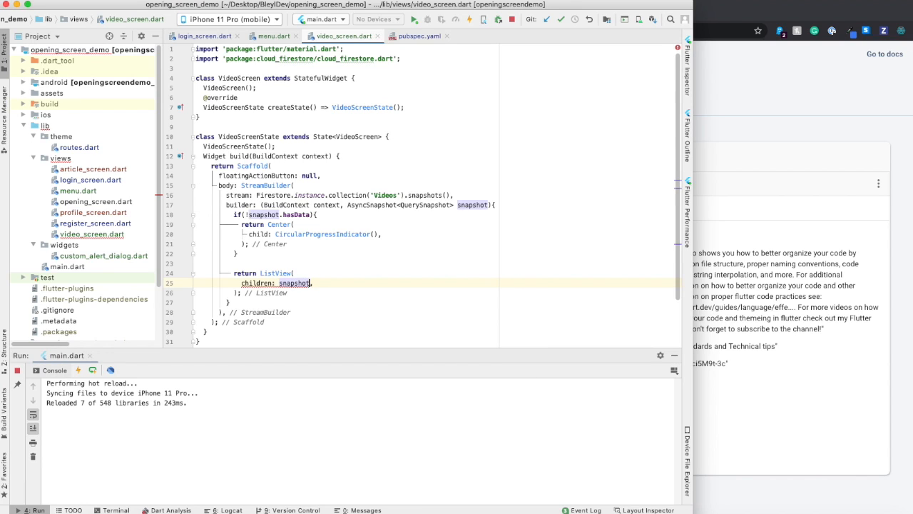
{"action": "type", "text": ".data.documents"}
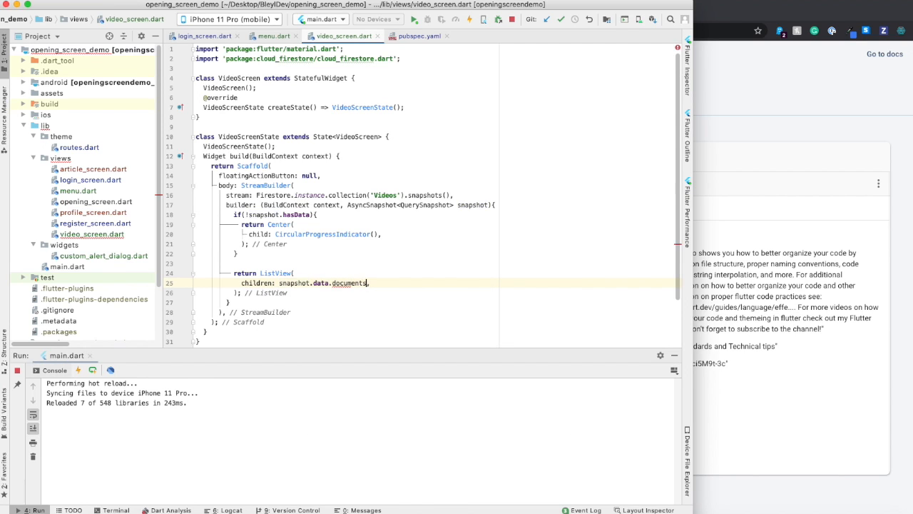
{"action": "type", "text": ".m"}
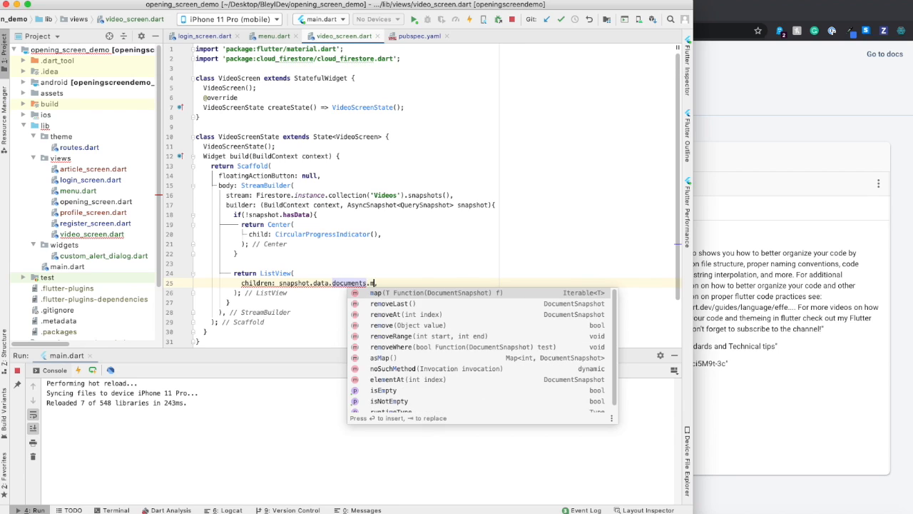
{"action": "type", "text": "map,"}
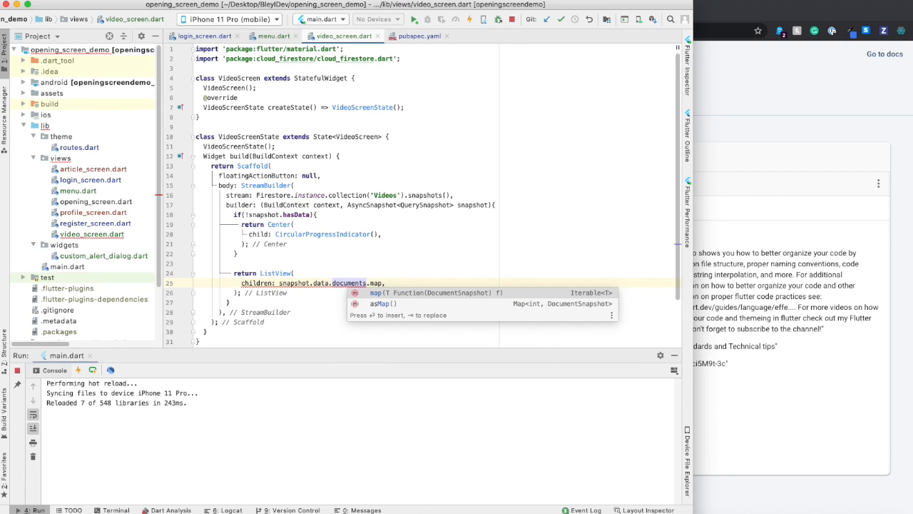
{"action": "type", "text": "(document) {})"}
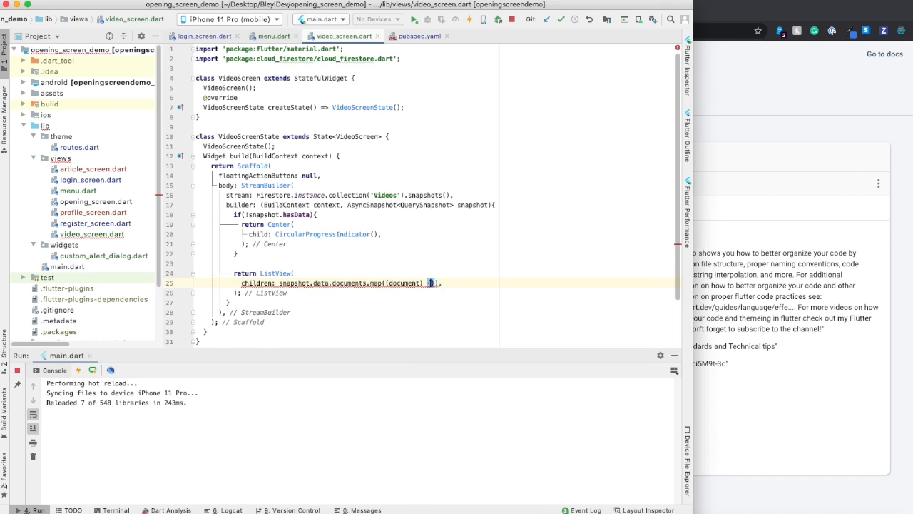
{"action": "type", "text": ".toS"}
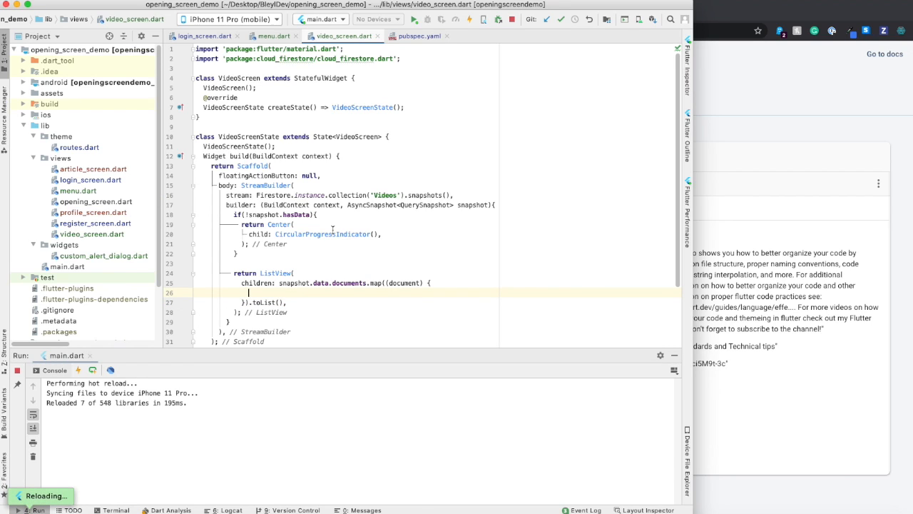
{"action": "double_click", "coordinate": [275, 273]}
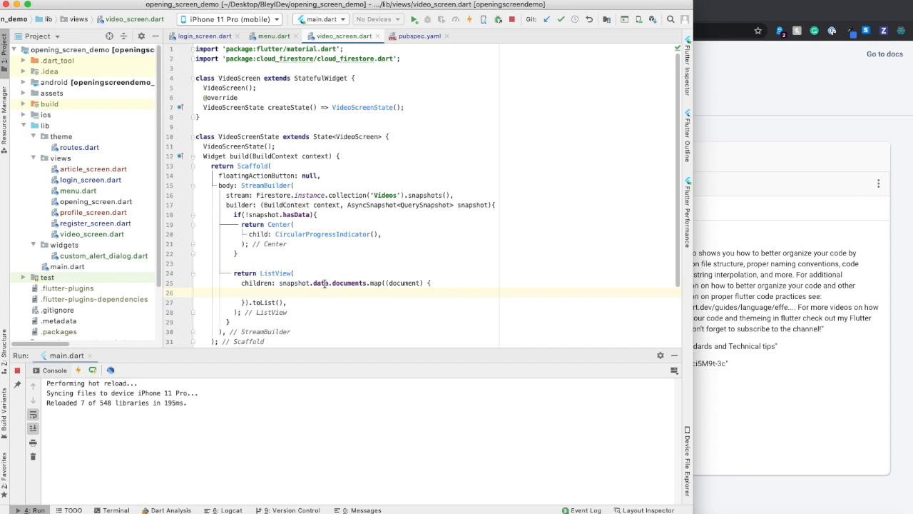
{"action": "double_click", "coordinate": [349, 282]}
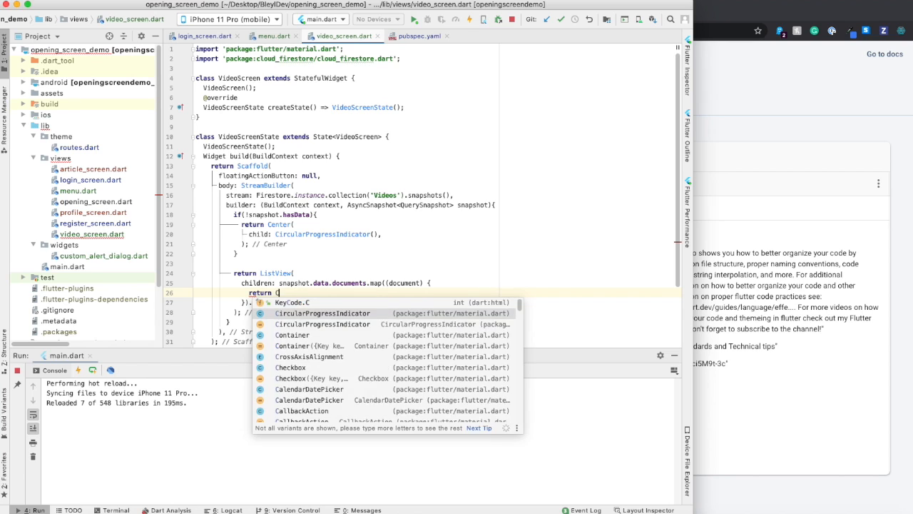
Step: Return a Center with a Container of width MediaQuery.of(context).size.width / 1.2
{"action": "type", "text": "Center("}
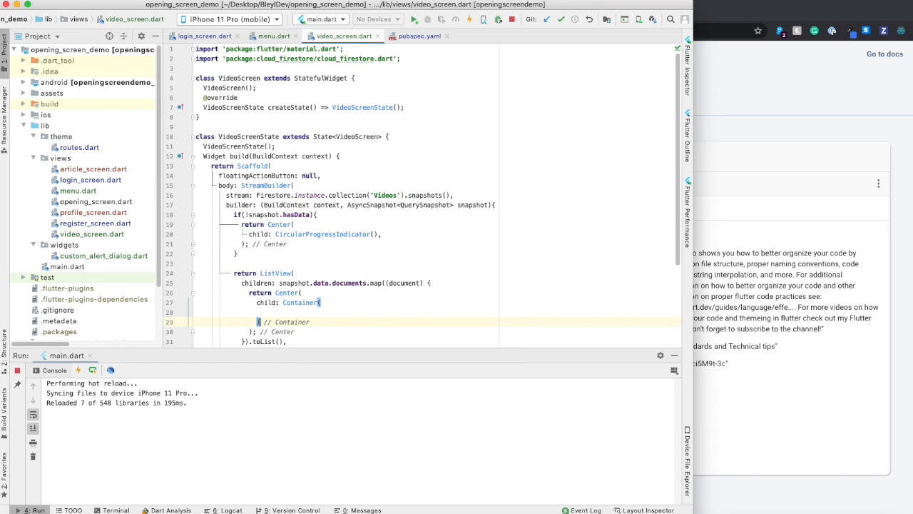
{"action": "type", "text": "w"}
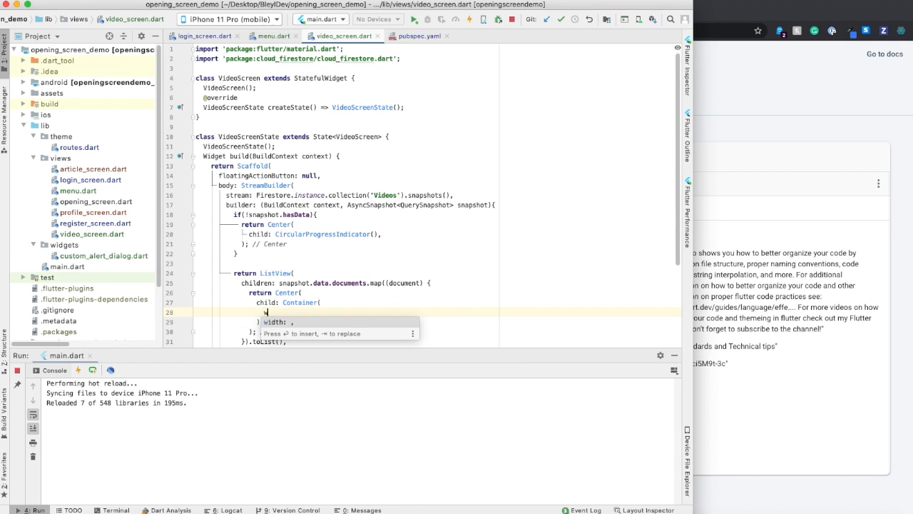
{"action": "type", "text": "MediaQ,"}
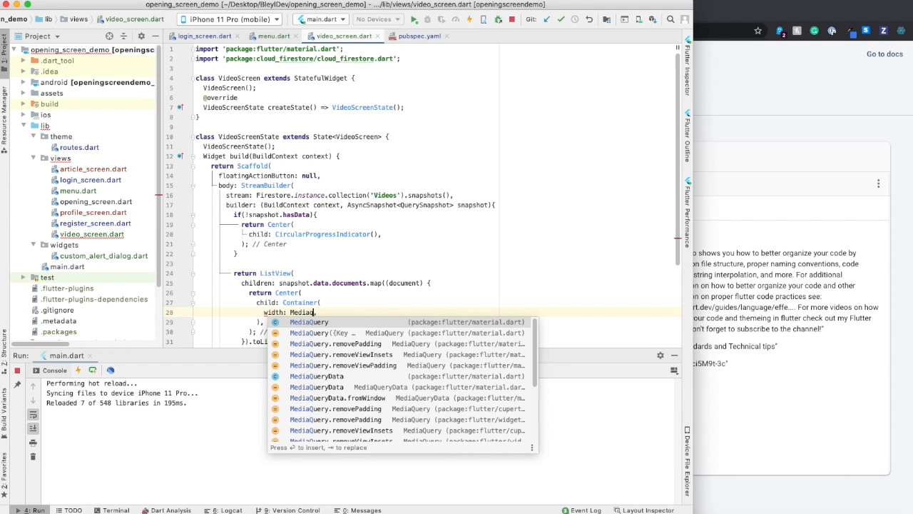
{"action": "type", "text": ".of(context).size"}
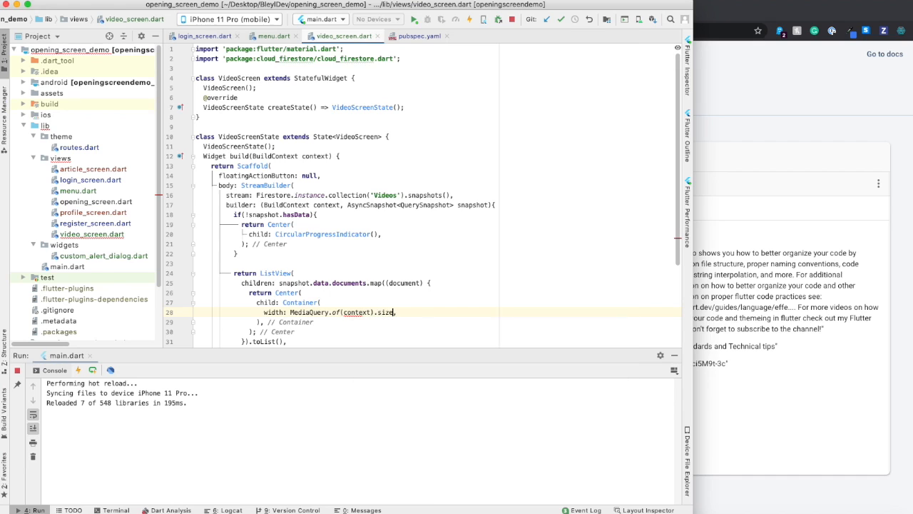
{"action": "type", "text": ".width / 1.2"}
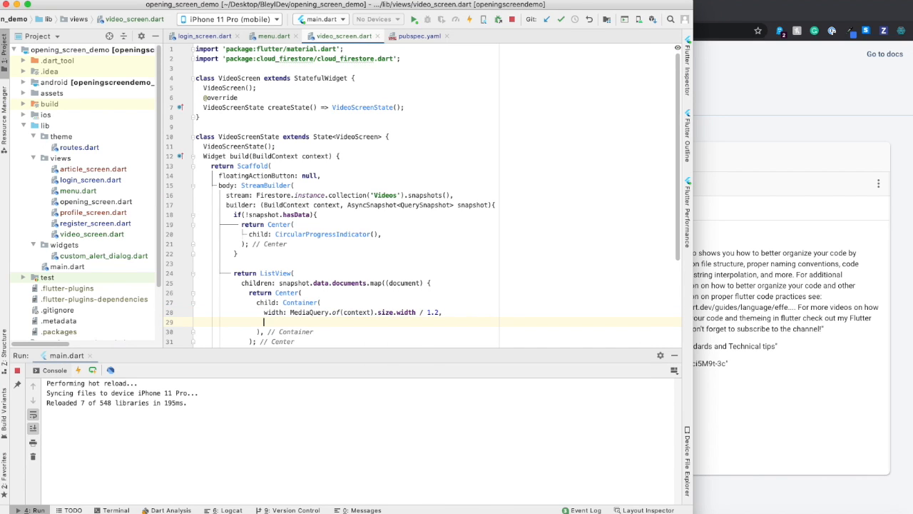
Step: Add height: MediaQuery.of(context).size.height / 6 by reusing the width expression
{"action": "type", "text": "height:"}
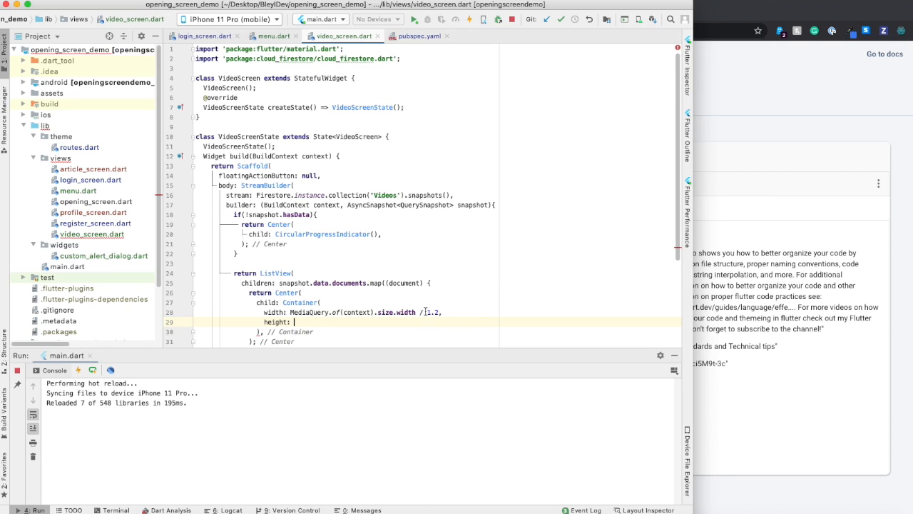
{"action": "double_click", "coordinate": [355, 312]}
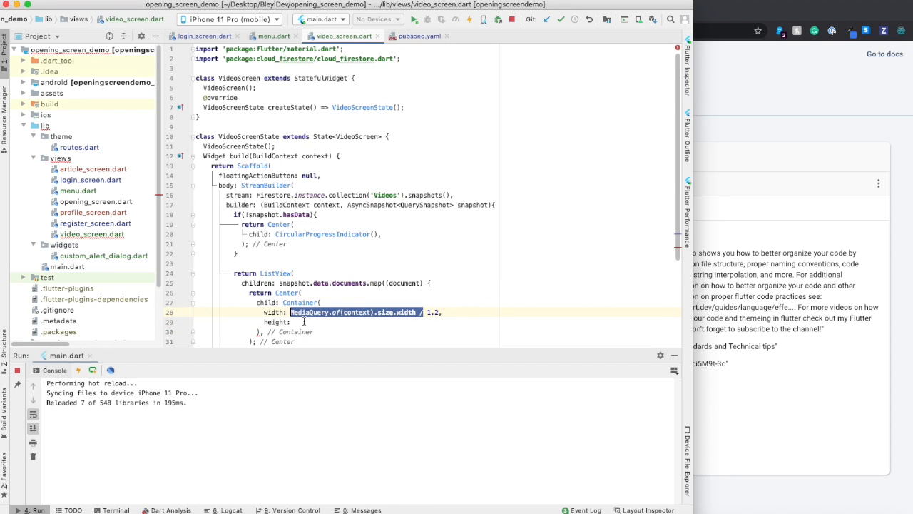
{"action": "type", "text": "MediaQuery.of(context).size.width /"}
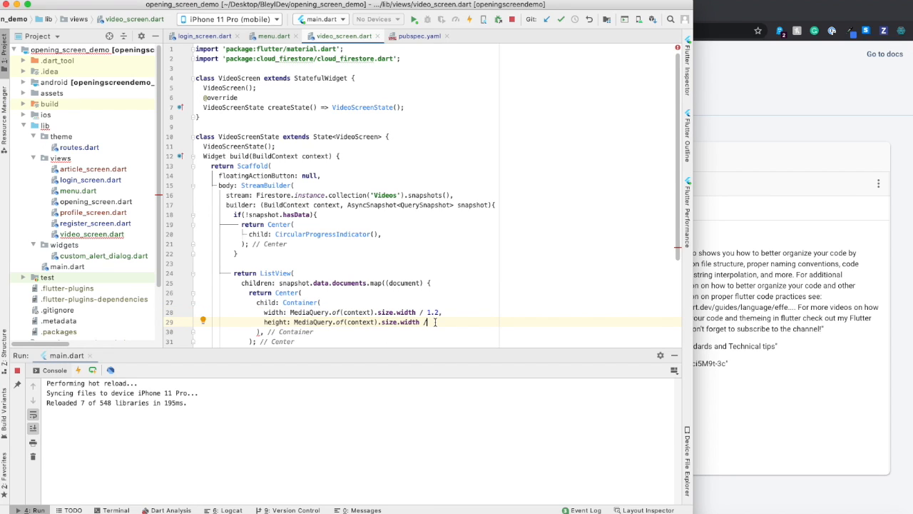
{"action": "type", "text": "height"}
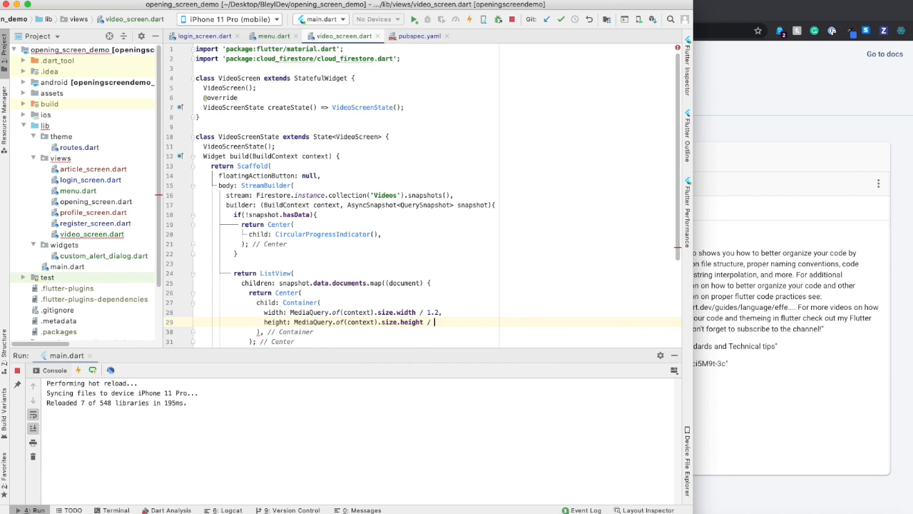
{"action": "type", "text": "6"}
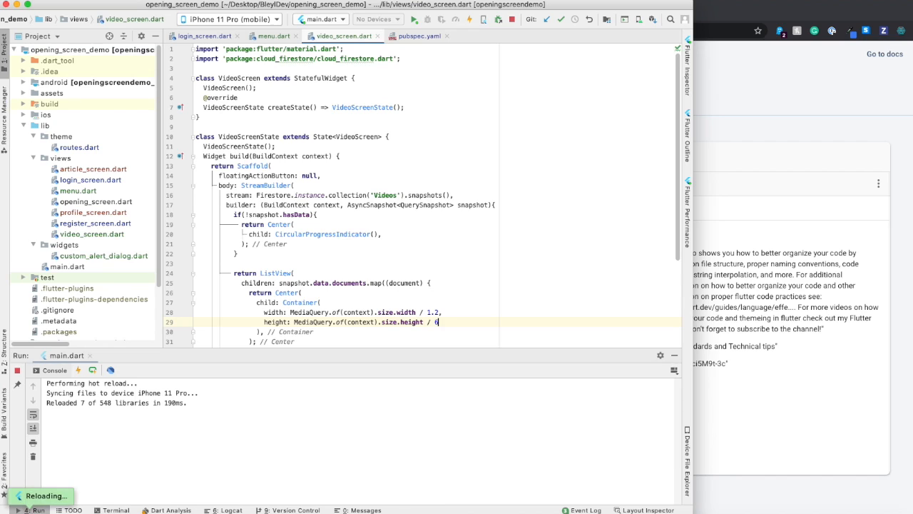
{"action": "type", "text": ","}
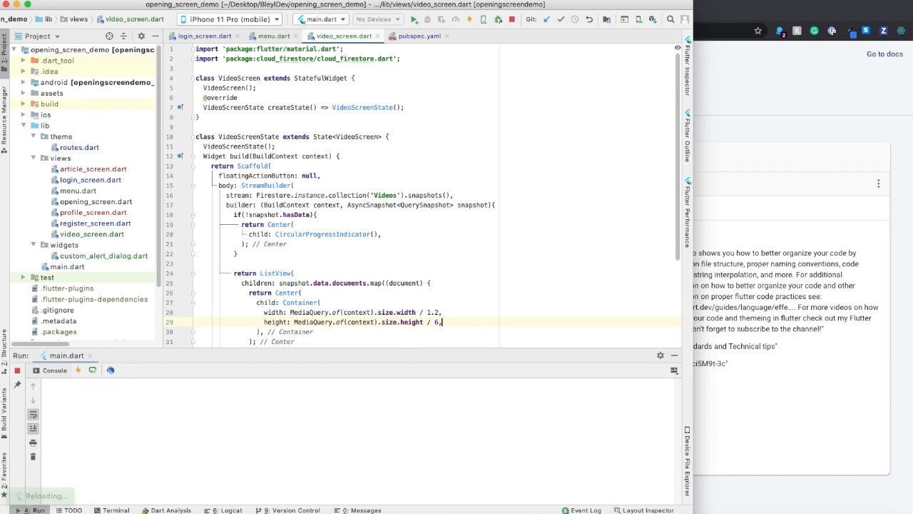
{"action": "left_click", "coordinate": [427, 19]}
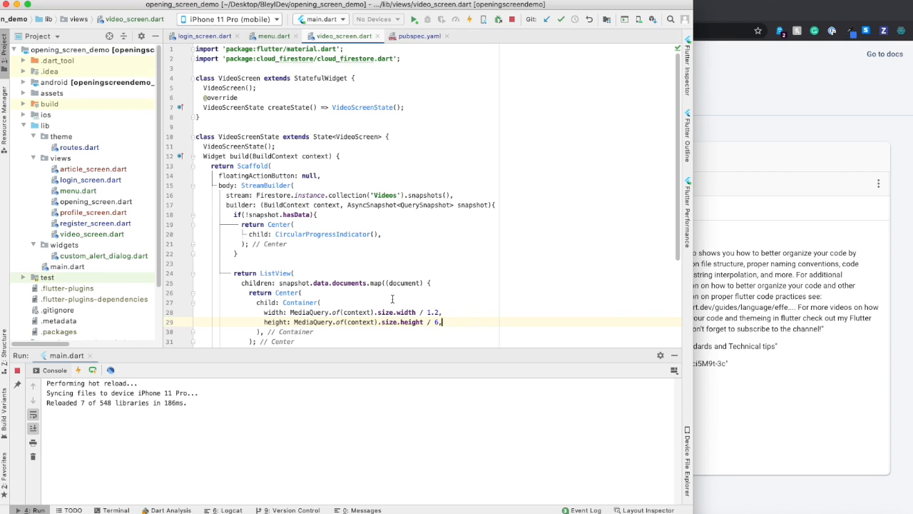
{"action": "key", "text": "enter"}
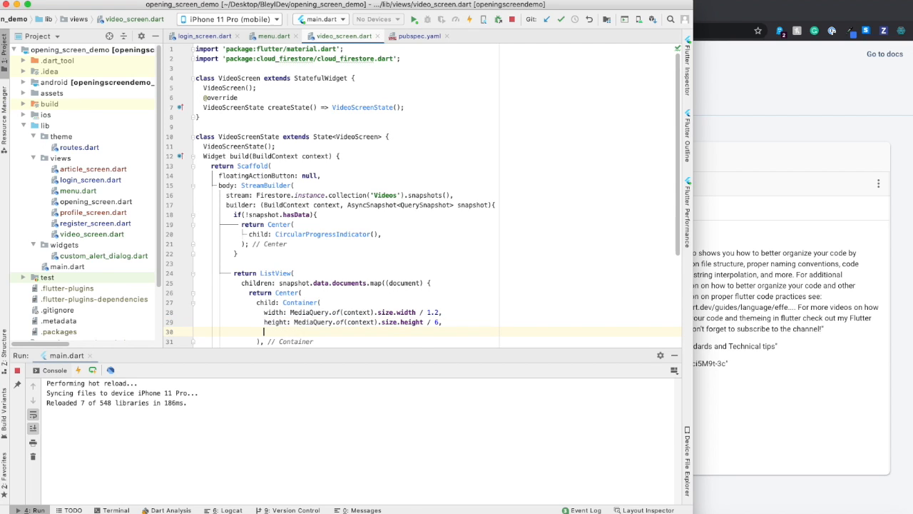
Step: Set the Container's child to Text("Title: " + document['title']) via autocomplete and hot reload
{"action": "type", "text": "child: Text(\"Title: \" +"}
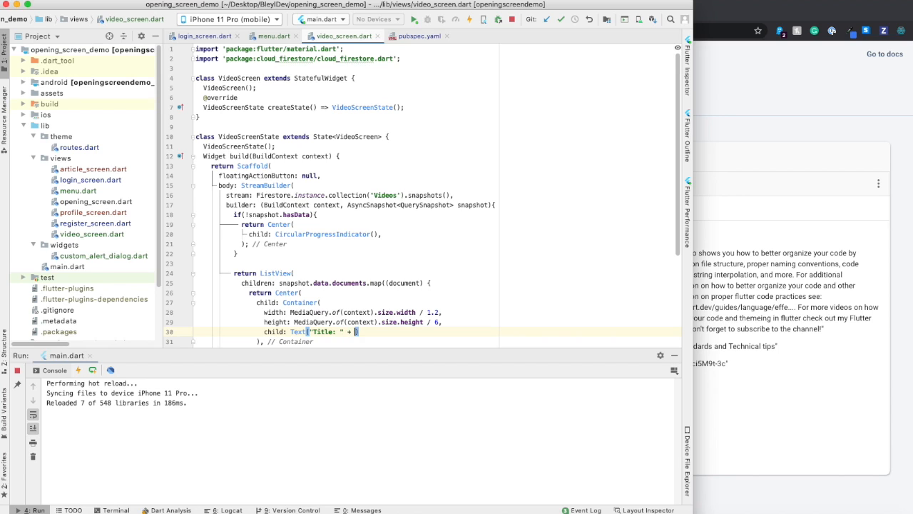
{"action": "type", "text": "dou"}
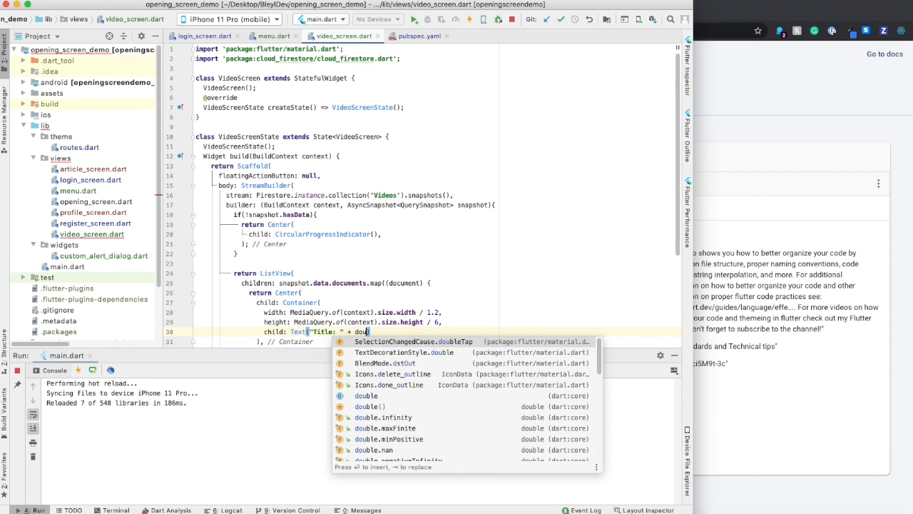
{"action": "type", "text": "ment['title']),"}
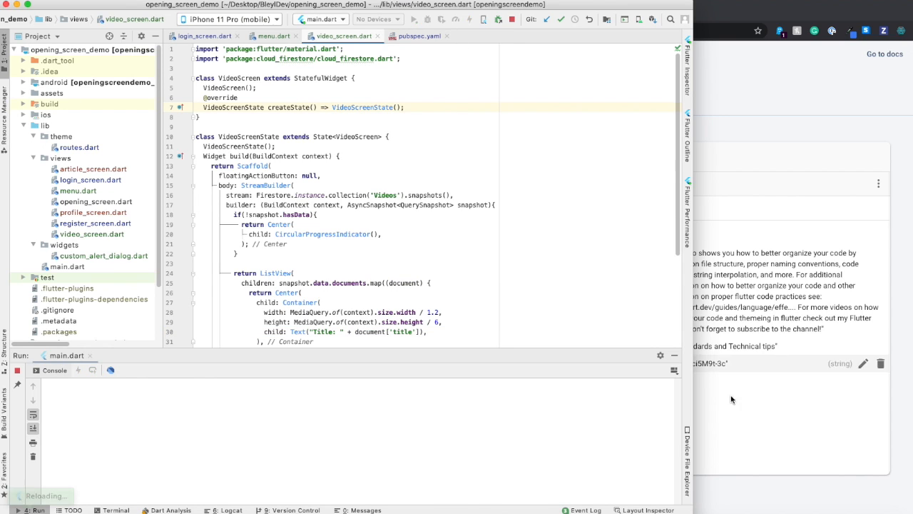
{"action": "left_click", "coordinate": [426, 19]}
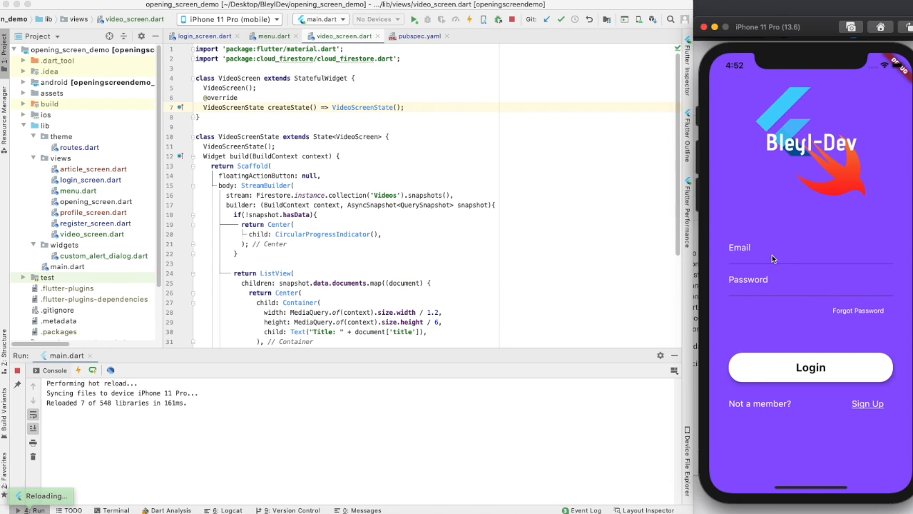
{"action": "type", "text": "test@gmail.com"}
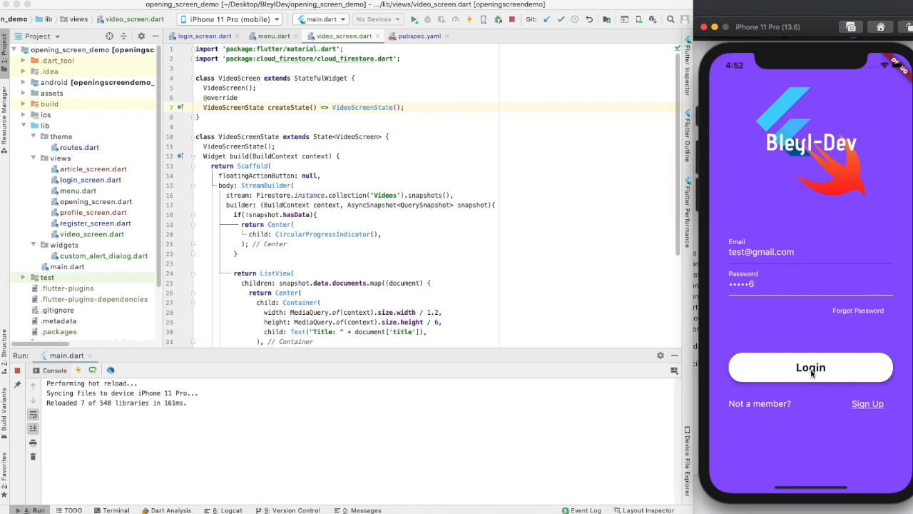
{"action": "left_click", "coordinate": [810, 367]}
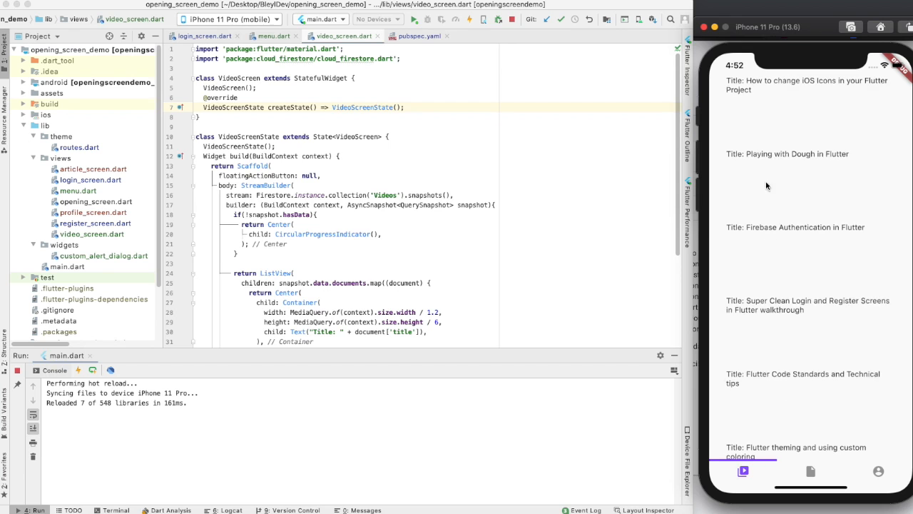
{"action": "mouse_move", "coordinate": [755, 176]}
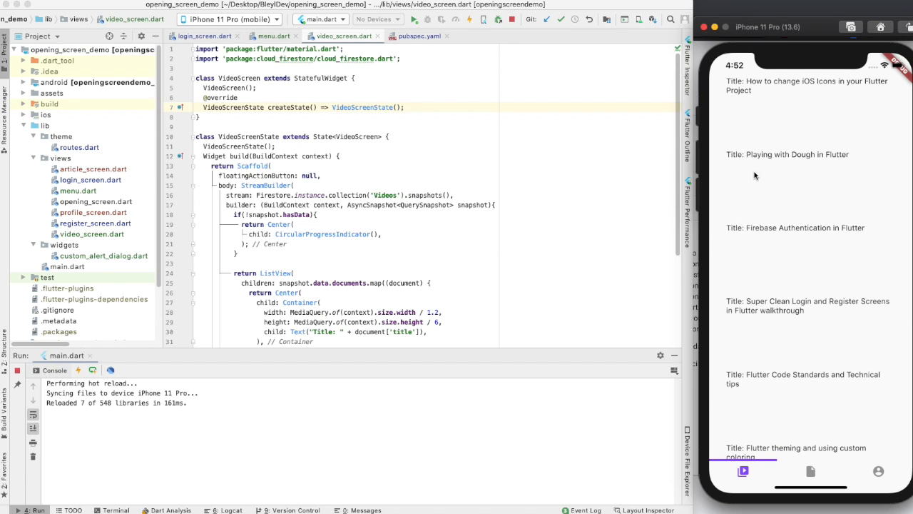
{"action": "scroll", "scroll_direction": "down", "scroll_amount": 3}
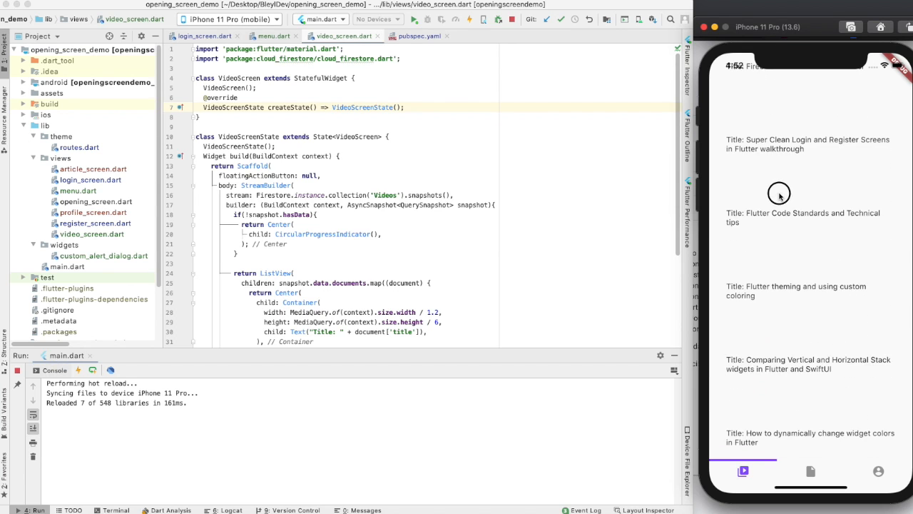
{"action": "scroll", "scroll_direction": "down", "scroll_amount": 3}
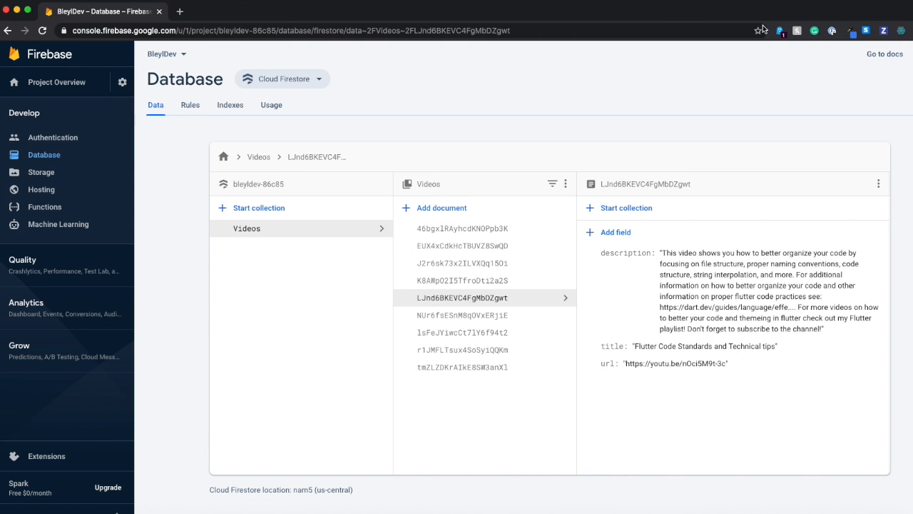
{"action": "mouse_move", "coordinate": [462, 314]}
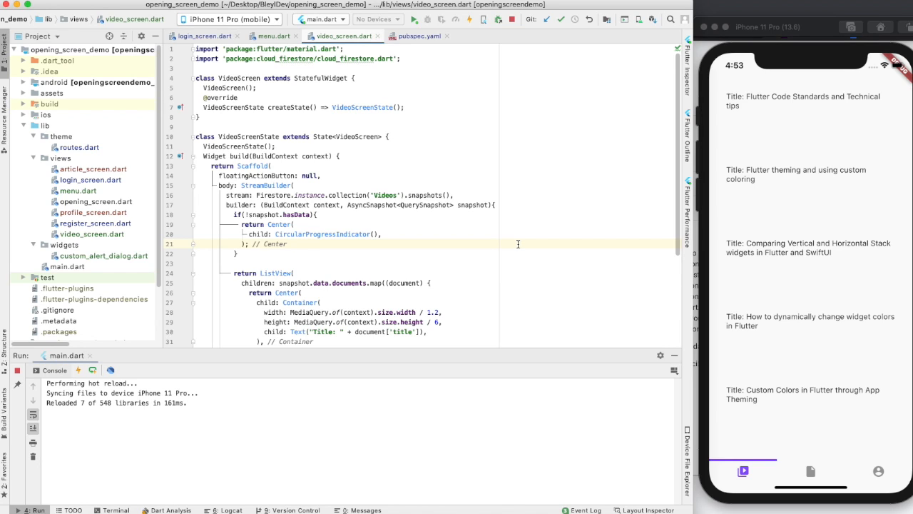
{"action": "mouse_move", "coordinate": [602, 262]}
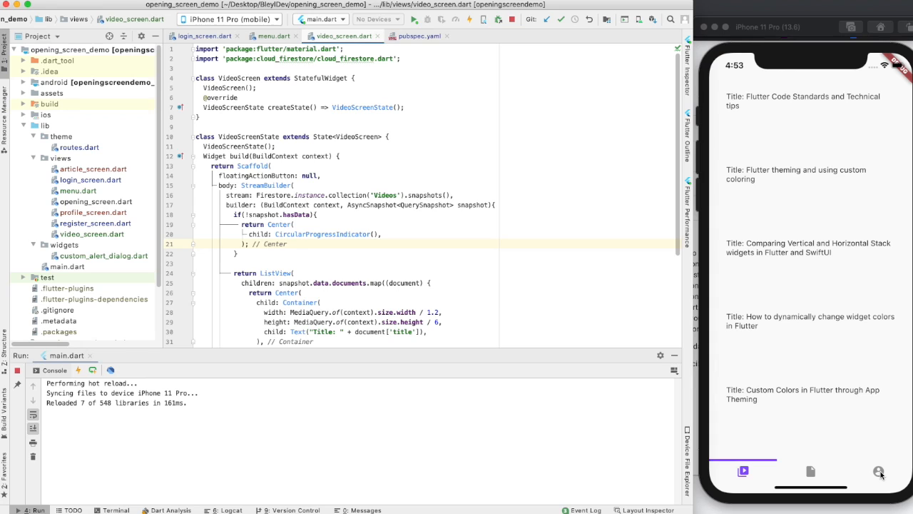
{"action": "double_click", "coordinate": [264, 185]}
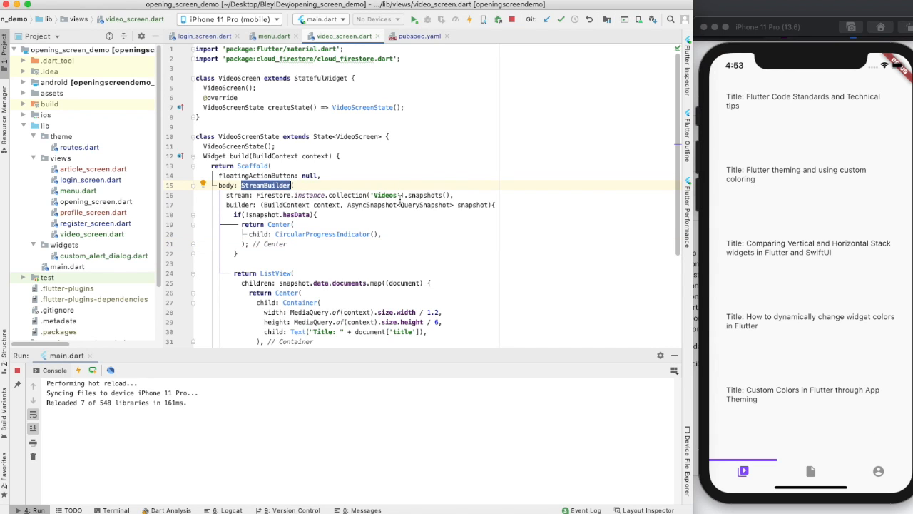
{"action": "mouse_move", "coordinate": [835, 369]}
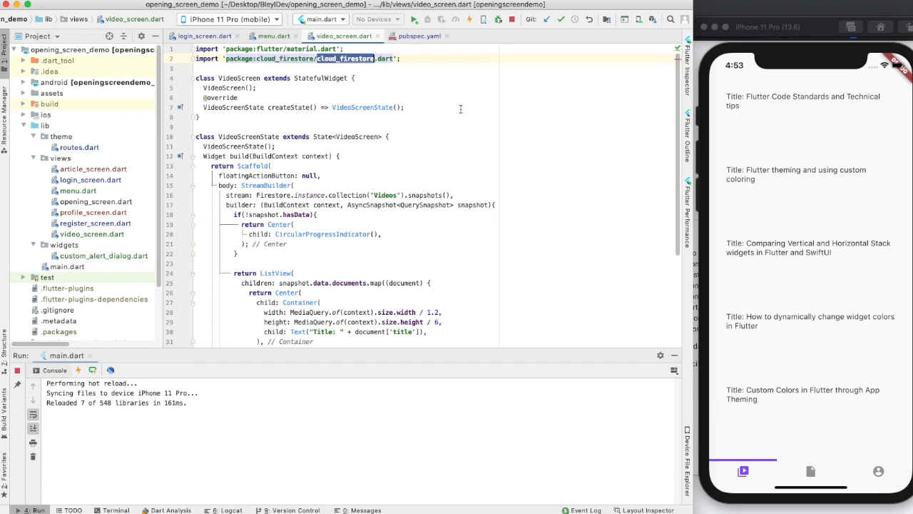
{"action": "mouse_move", "coordinate": [466, 130]}
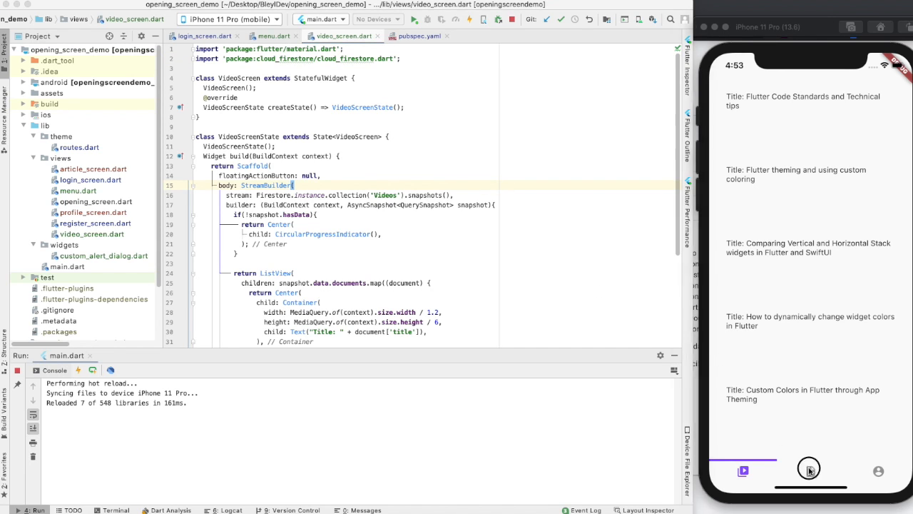
{"action": "left_click", "coordinate": [810, 470]}
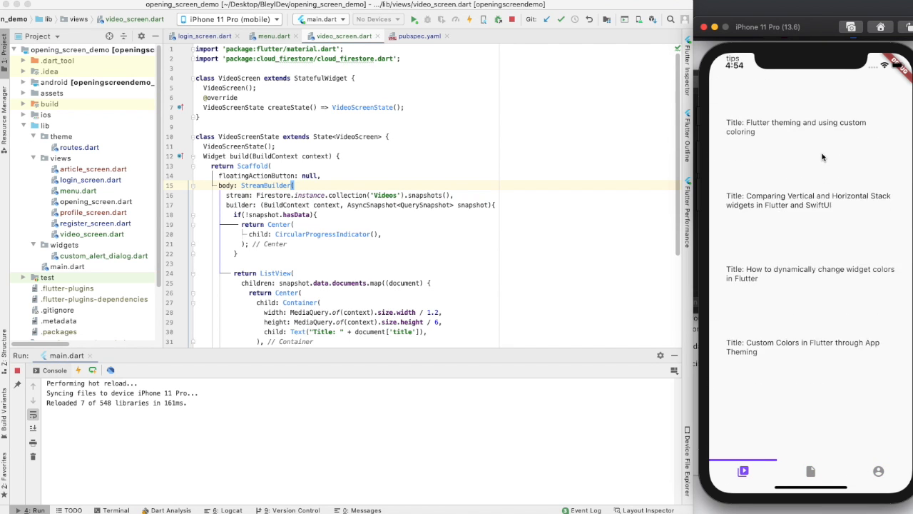
{"action": "scroll", "scroll_direction": "down", "scroll_amount": 3}
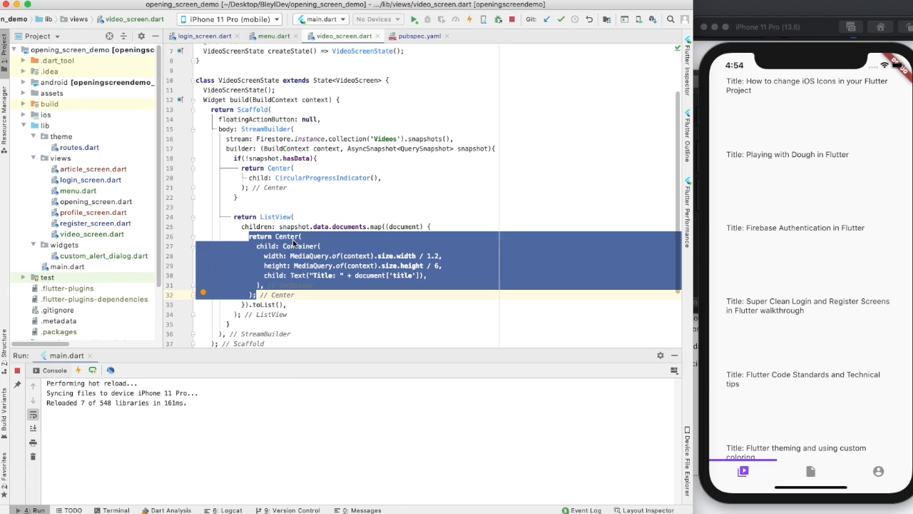
{"action": "mouse_move", "coordinate": [847, 117]}
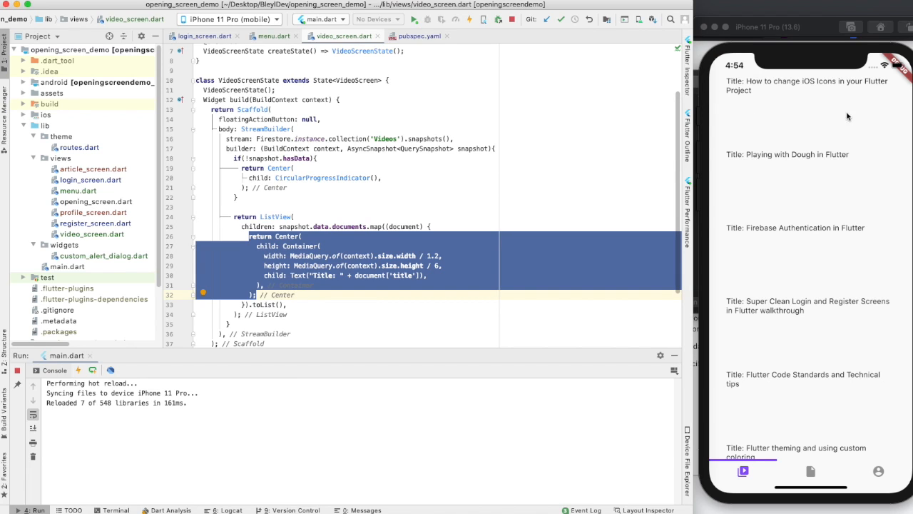
{"action": "mouse_move", "coordinate": [737, 99]}
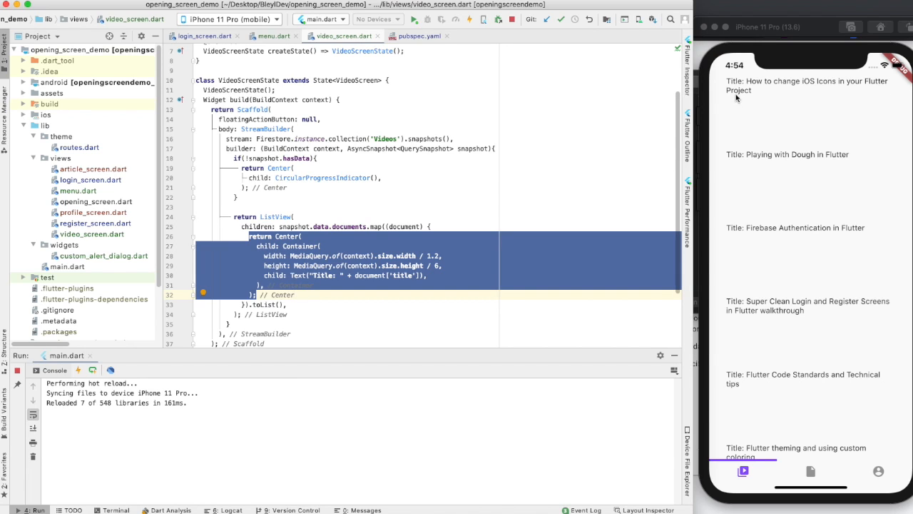
{"action": "mouse_move", "coordinate": [747, 95]}
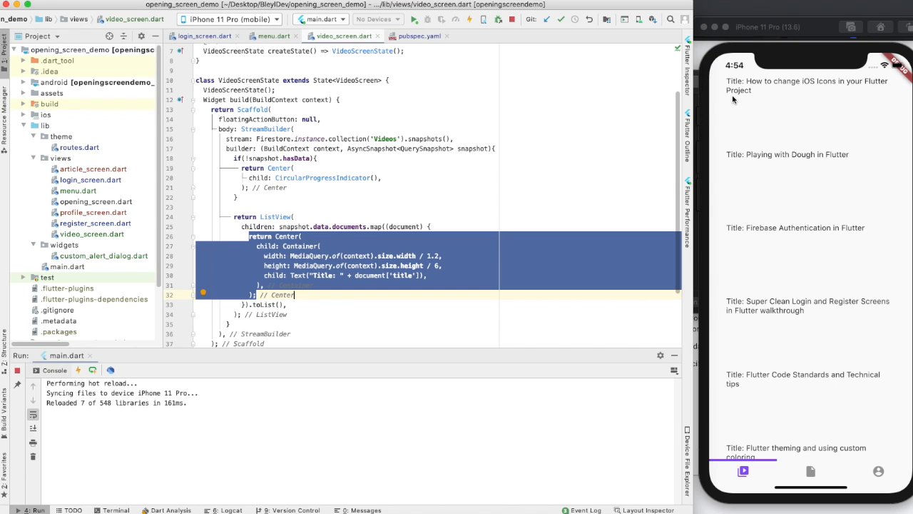
{"action": "mouse_move", "coordinate": [823, 91]}
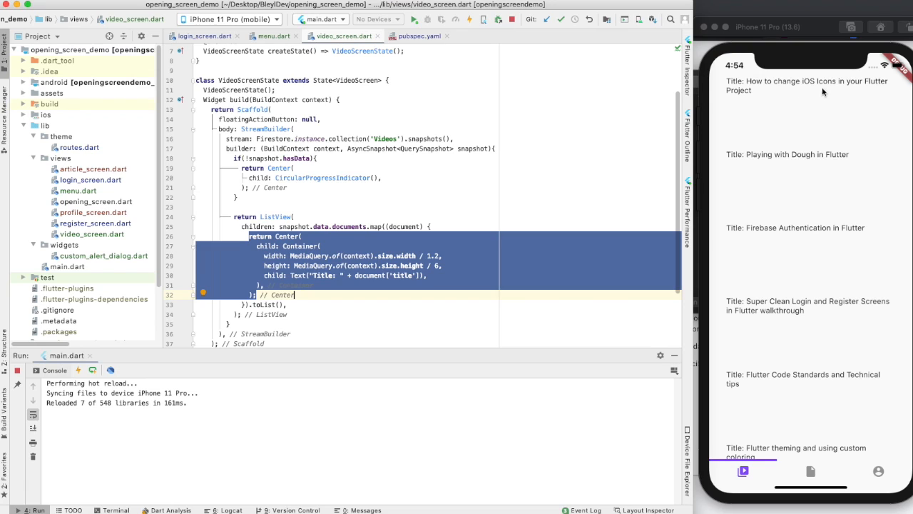
{"action": "mouse_move", "coordinate": [804, 112]}
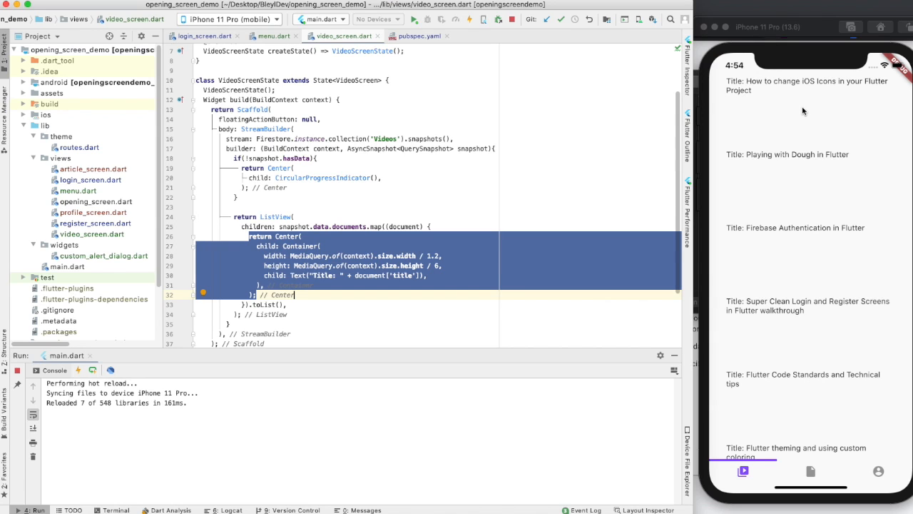
{"action": "mouse_move", "coordinate": [542, 217]}
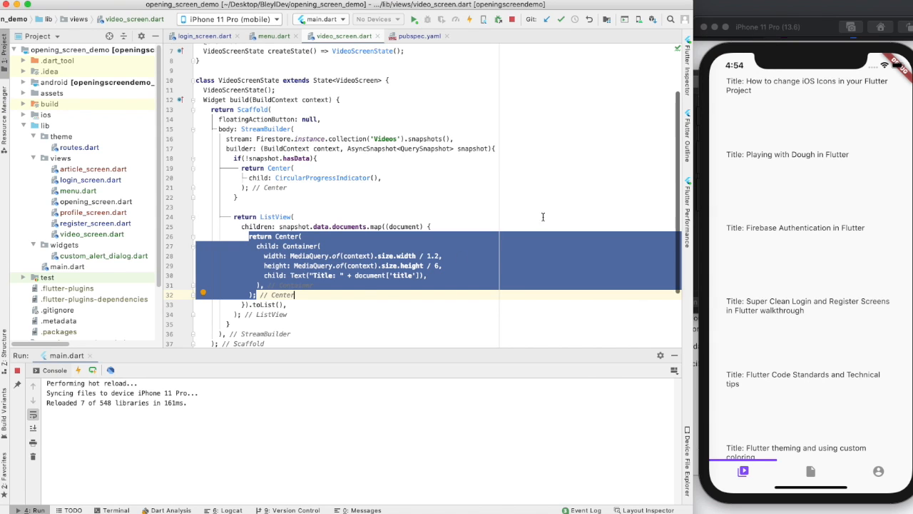